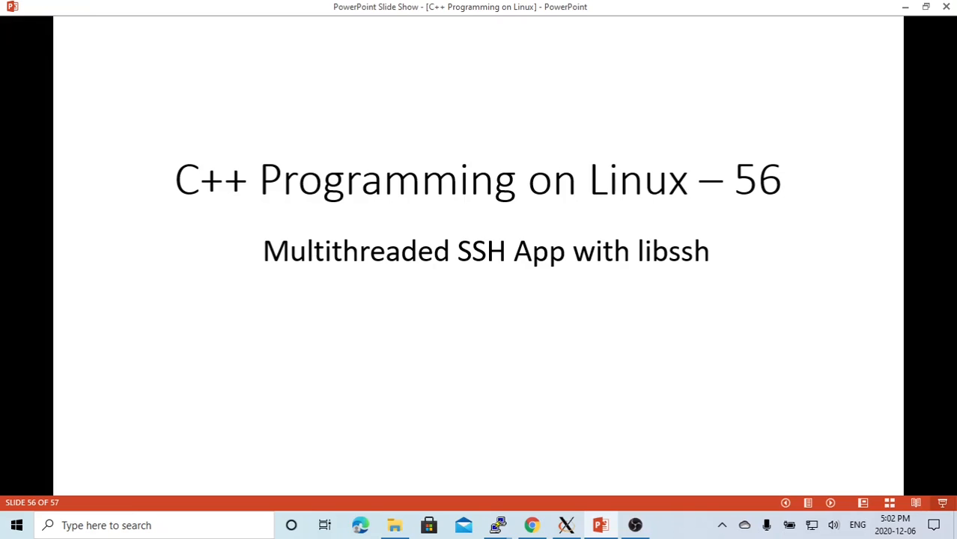
{"action": "mouse_move", "coordinate": [496, 525]}
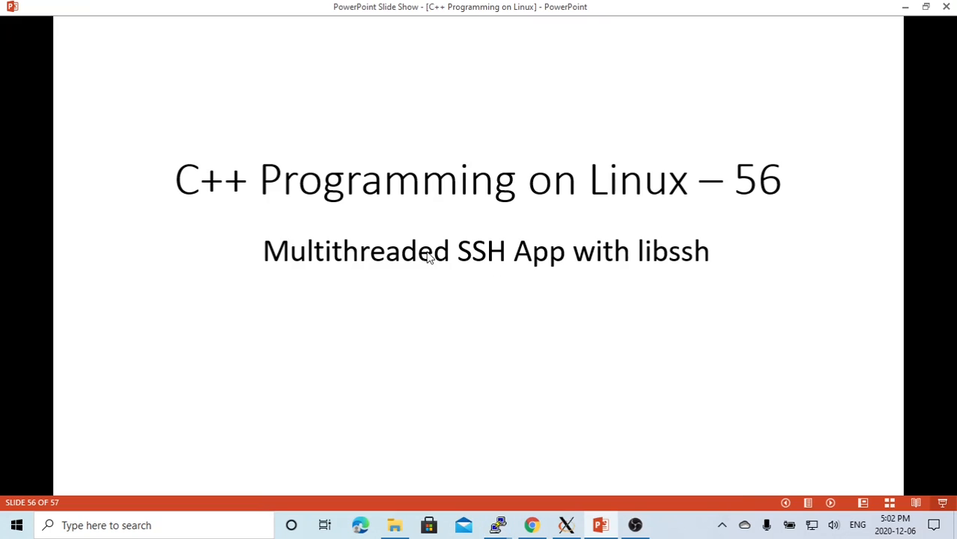
{"action": "mouse_move", "coordinate": [550, 264]}
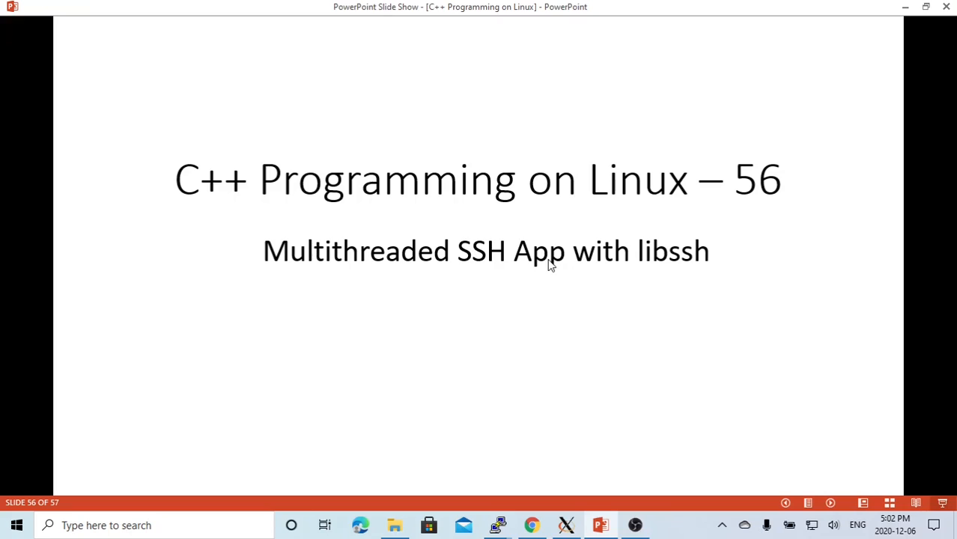
{"action": "mouse_move", "coordinate": [489, 448]}
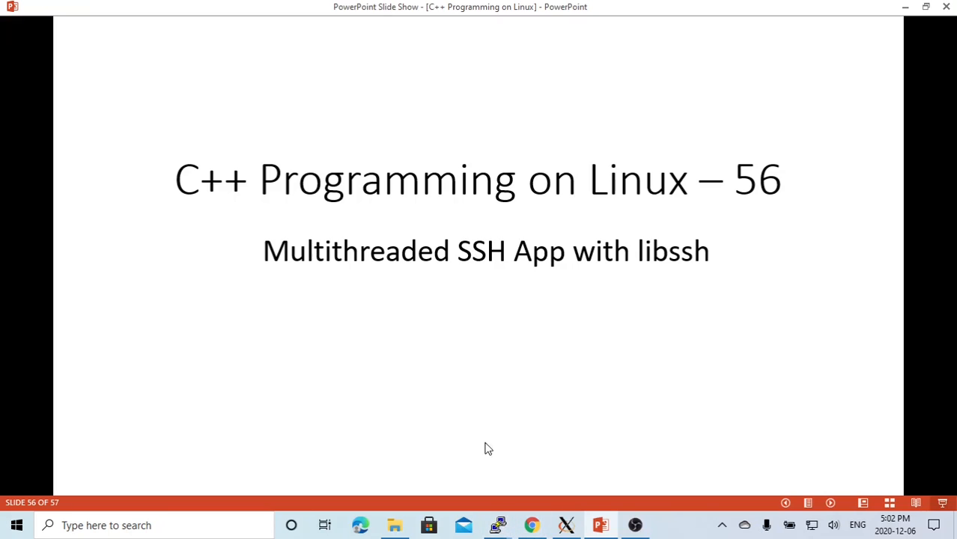
- Open ssh_cmd.cpp in vi from the PuTTY shell prompt
{"action": "left_click", "coordinate": [497, 525]}
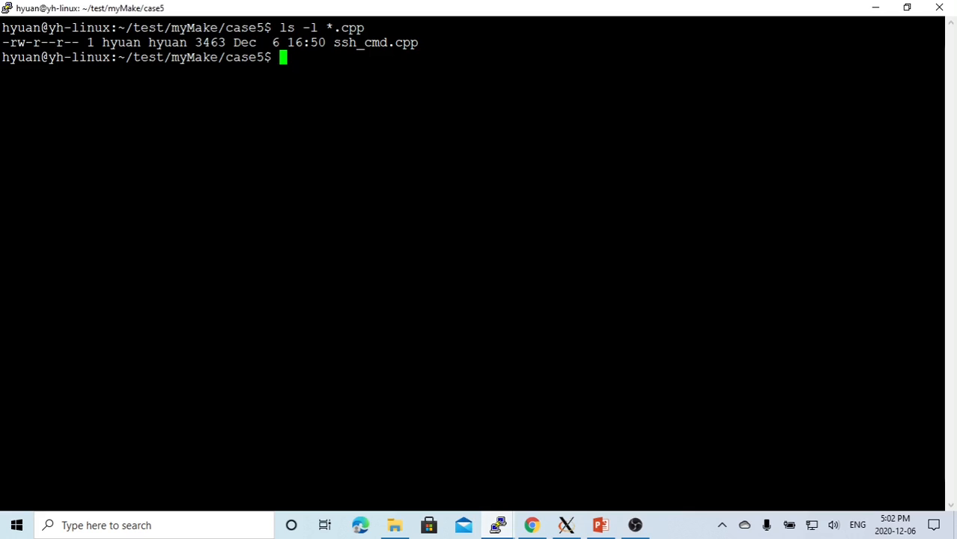
{"action": "type", "text": "vi"}
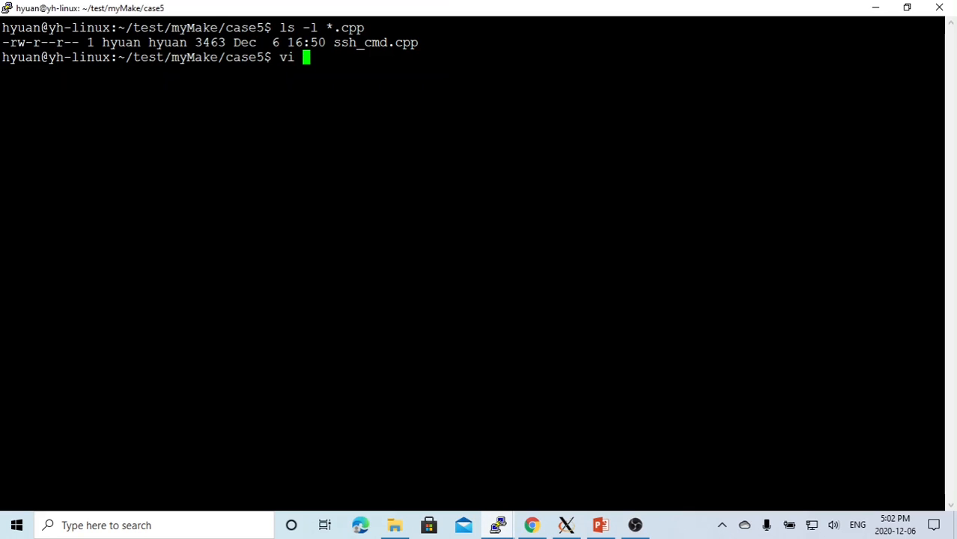
{"action": "type", "text": "ssh_cmd.cpp"}
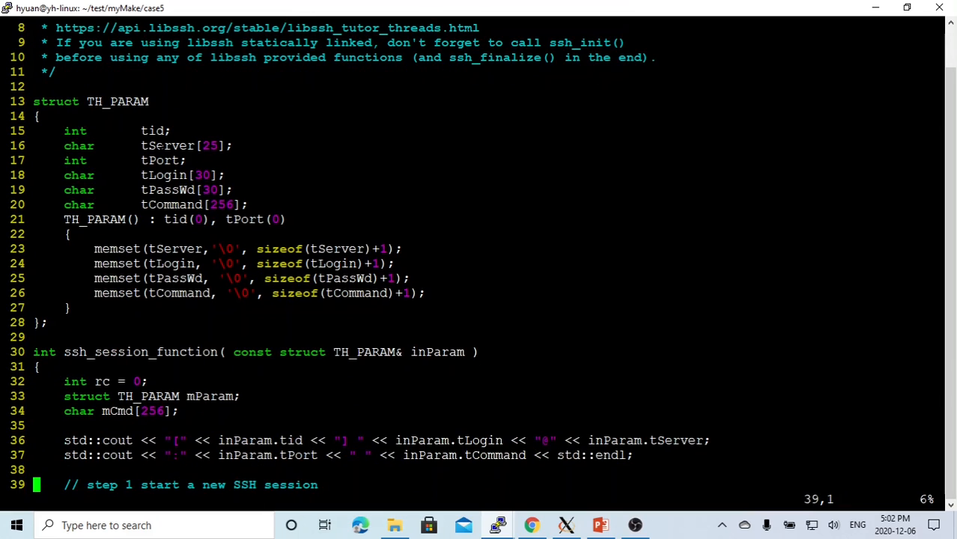
- Highlight ssh_session_function's session creation, host/port options and ssh_connect lines
{"action": "double_click", "coordinate": [159, 161]}
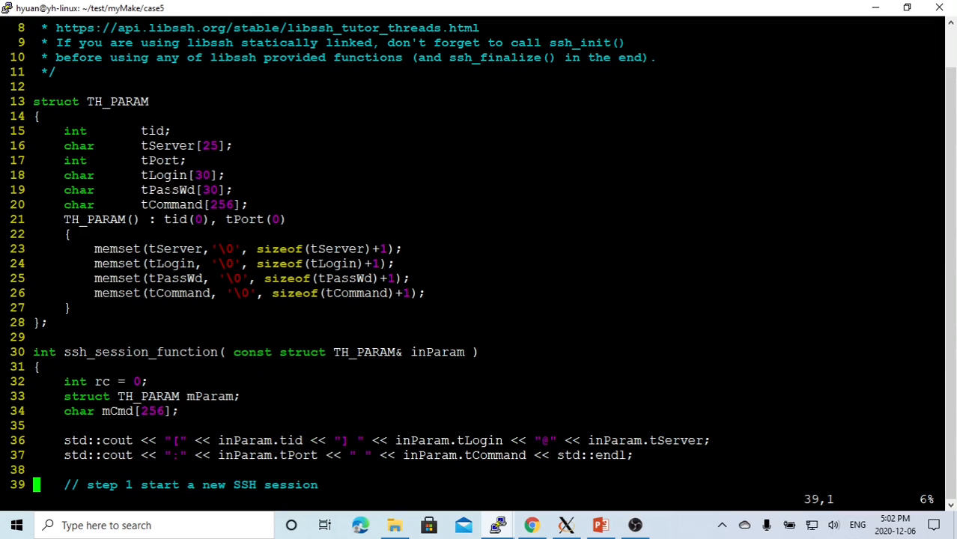
{"action": "double_click", "coordinate": [172, 205]}
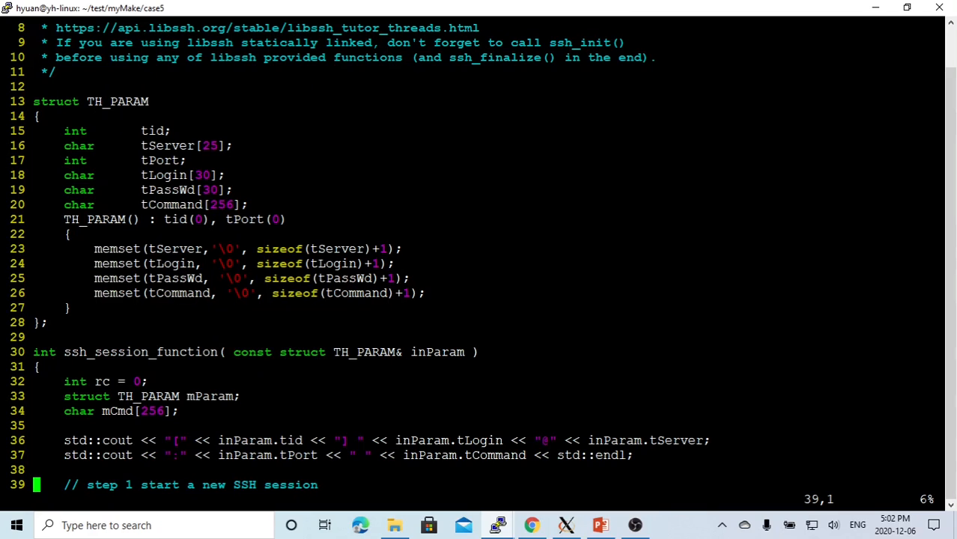
{"action": "double_click", "coordinate": [94, 218]}
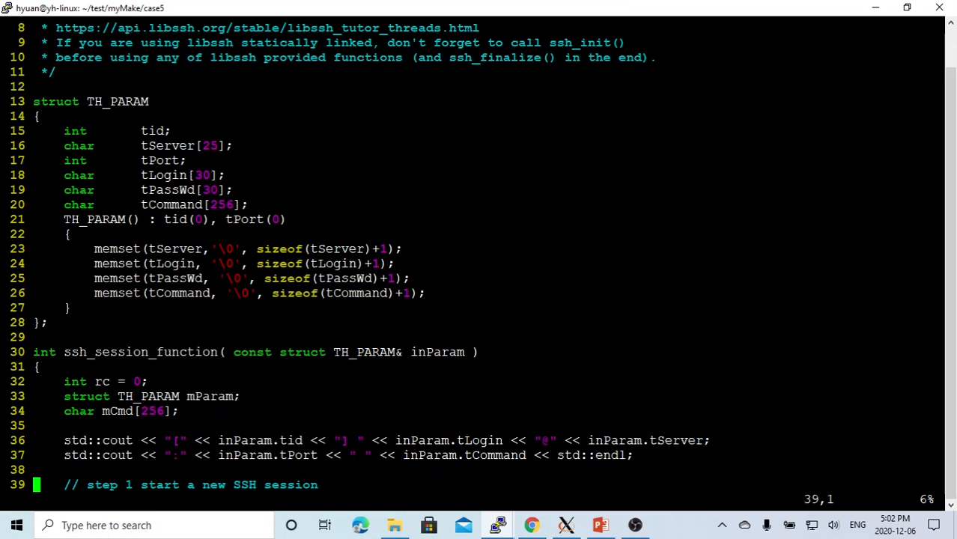
{"action": "double_click", "coordinate": [172, 263]}
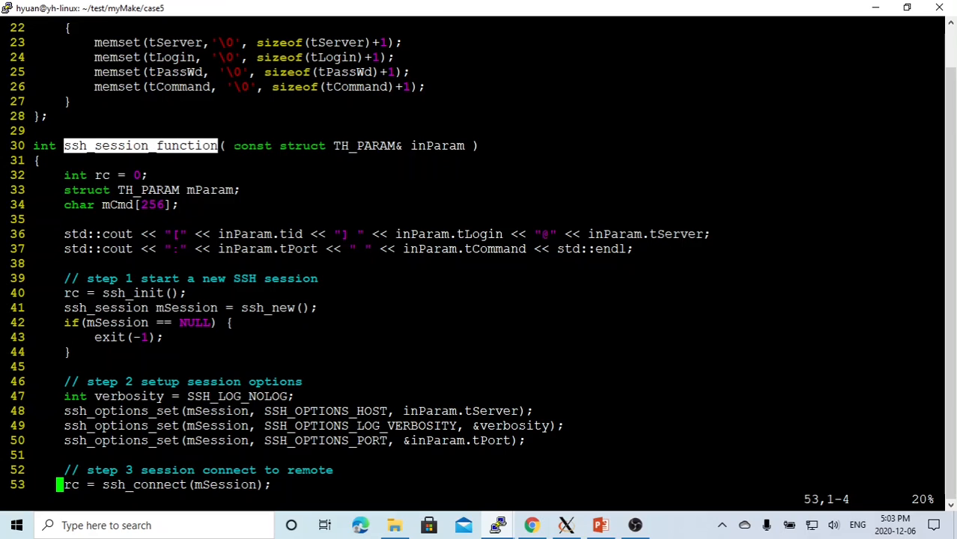
- Highlight ssh_session_function and ssh_options_set, then scroll to the step 4 password check
{"action": "double_click", "coordinate": [363, 145]}
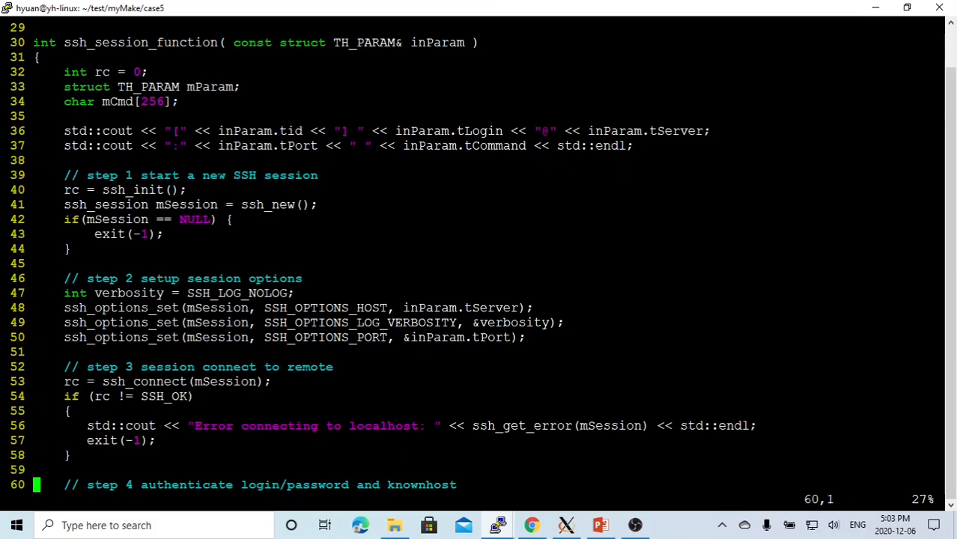
{"action": "left_click_drag", "start_coordinate": [202, 174], "coordinate": [295, 175]}
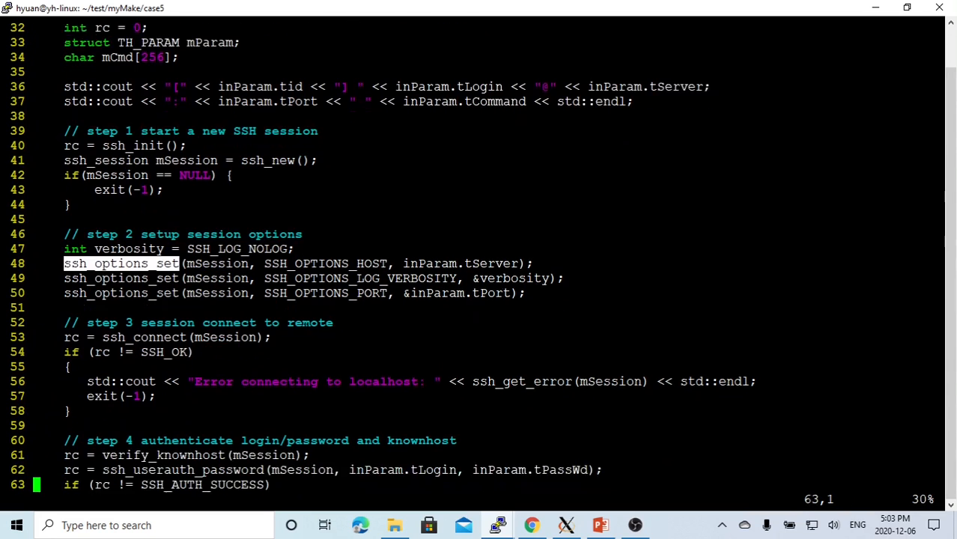
{"action": "scroll", "scroll_direction": "down", "scroll_amount": 3}
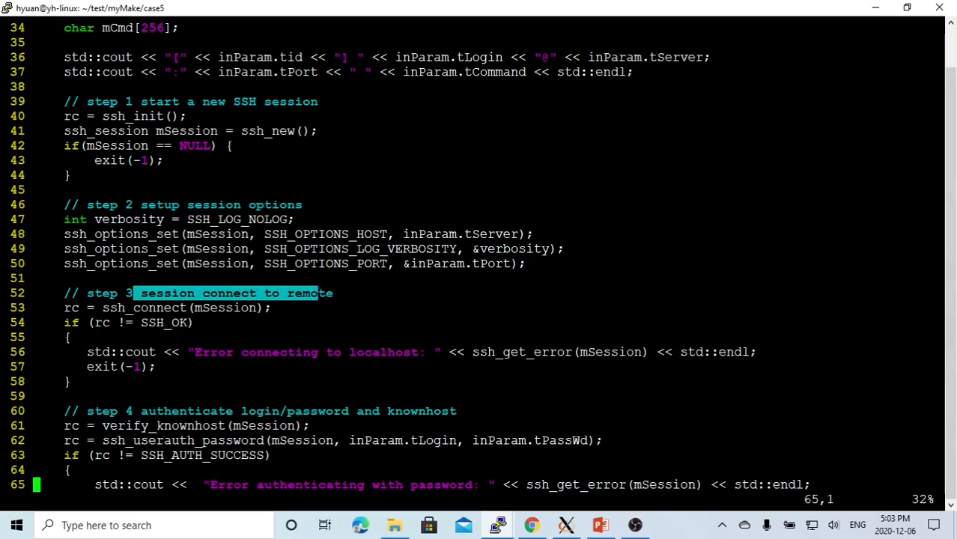
- Highlight the step 3 comment, ssh_connect and knownhost, then scroll to the function's end
{"action": "double_click", "coordinate": [144, 307]}
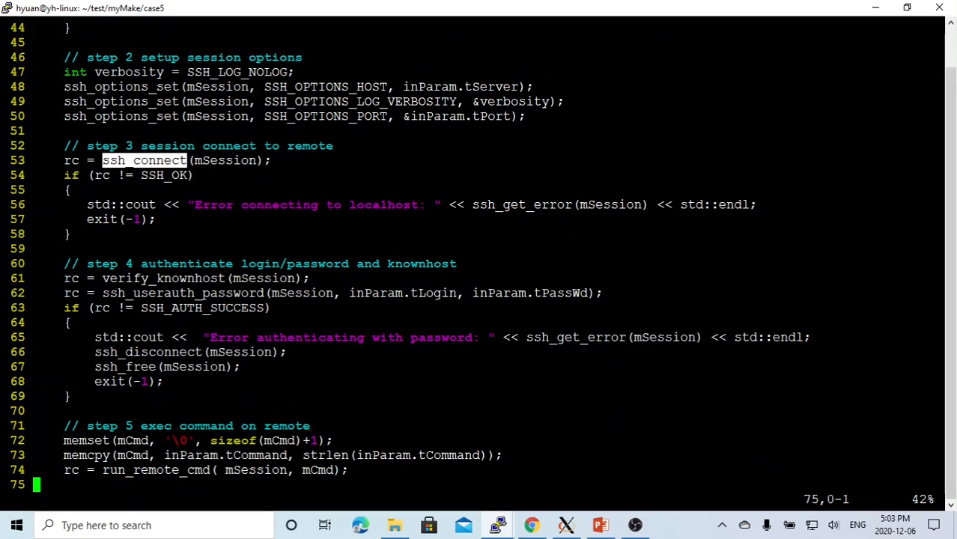
{"action": "double_click", "coordinate": [421, 263]}
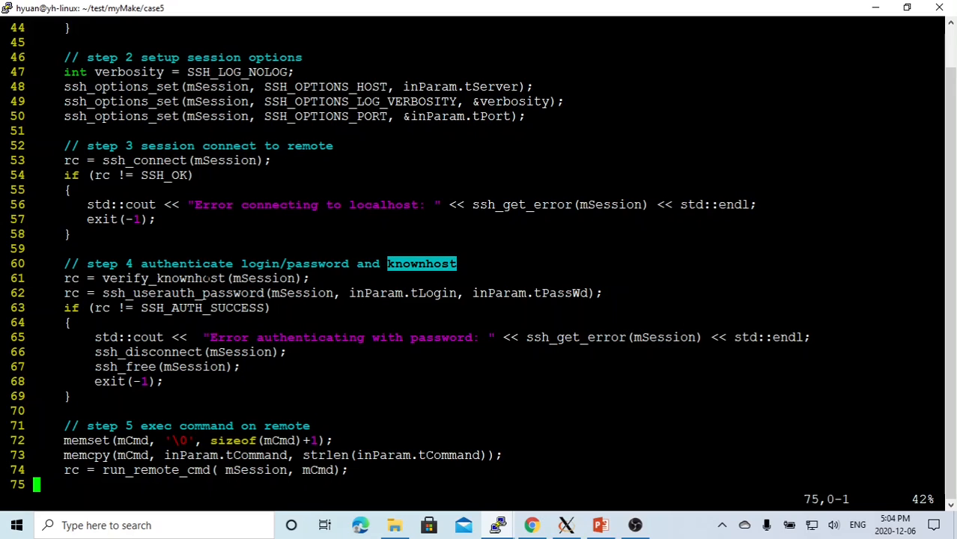
{"action": "double_click", "coordinate": [161, 278]}
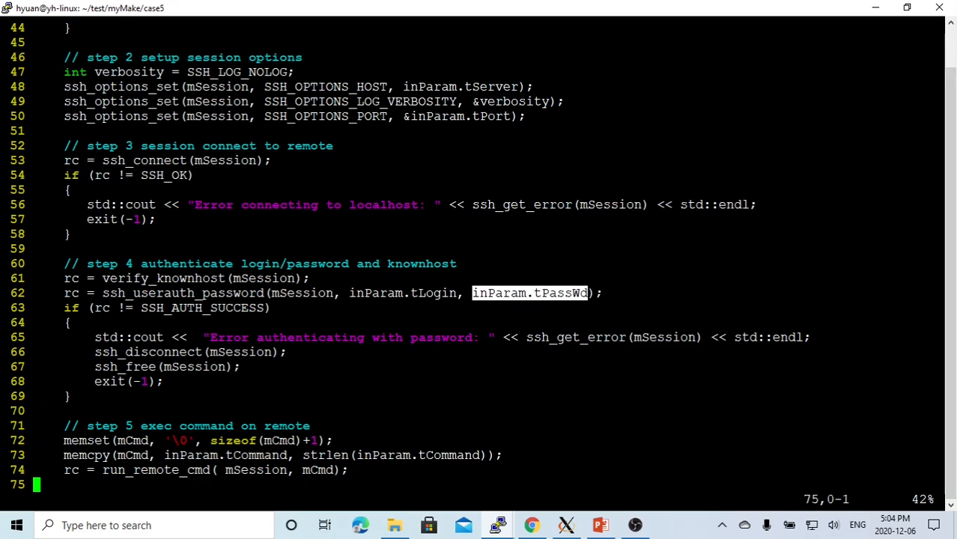
{"action": "scroll", "scroll_direction": "down", "scroll_amount": 3}
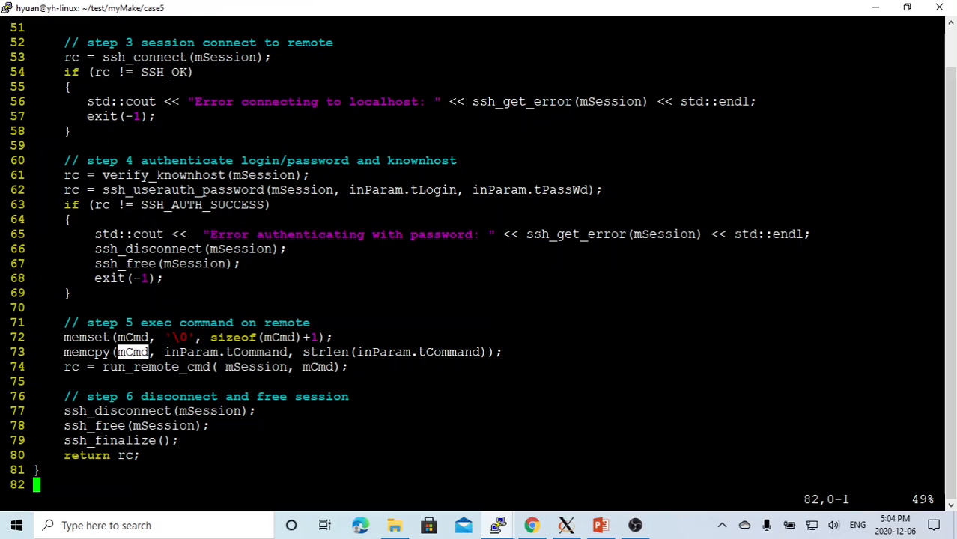
- Highlight mCmd in vim and switch to Qt Creator's ssh_cmd.h run_remote_cmd
{"action": "double_click", "coordinate": [156, 367]}
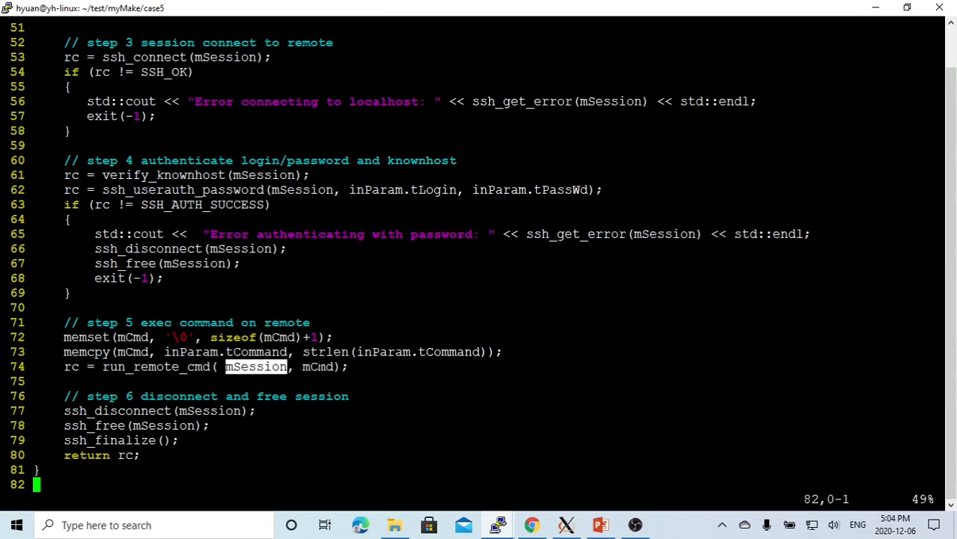
{"action": "left_click", "coordinate": [567, 525]}
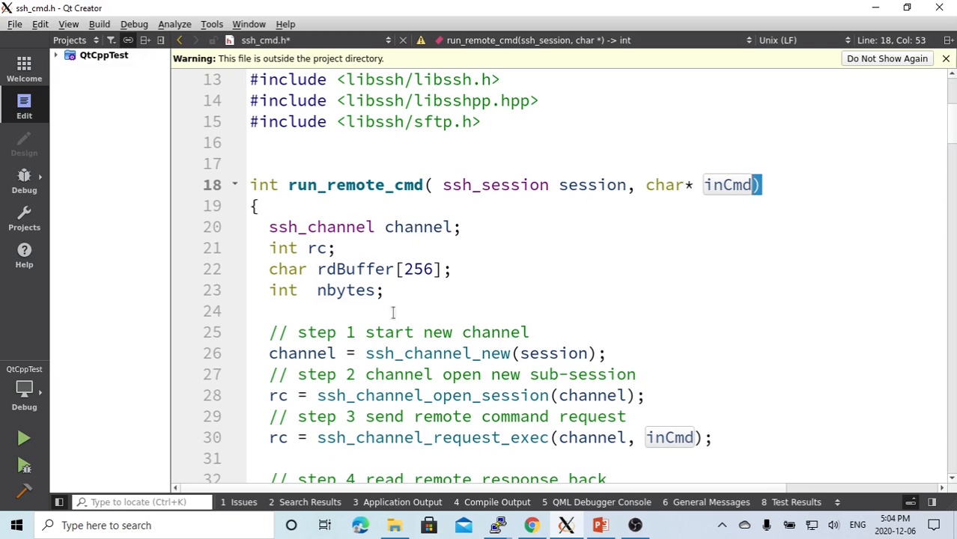
{"action": "double_click", "coordinate": [433, 354]}
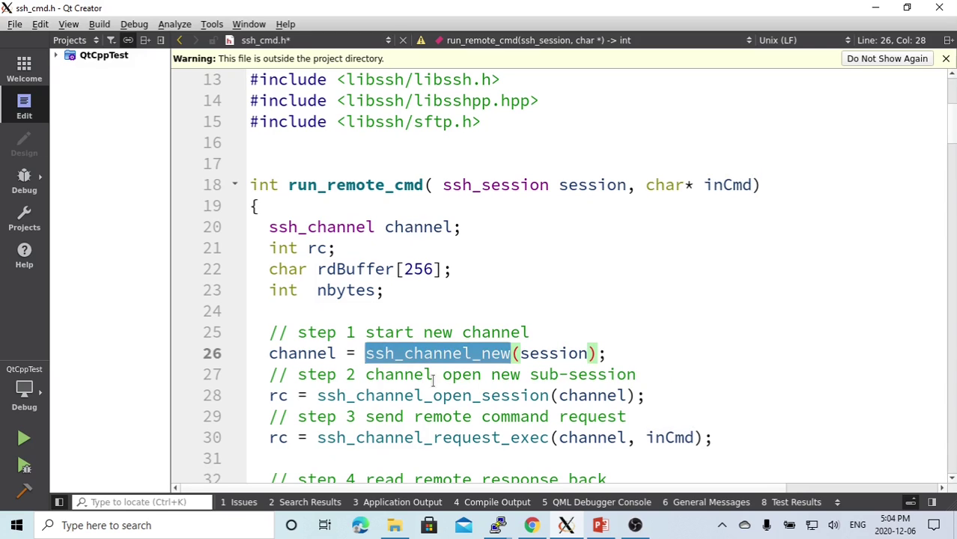
{"action": "left_click", "coordinate": [568, 354]}
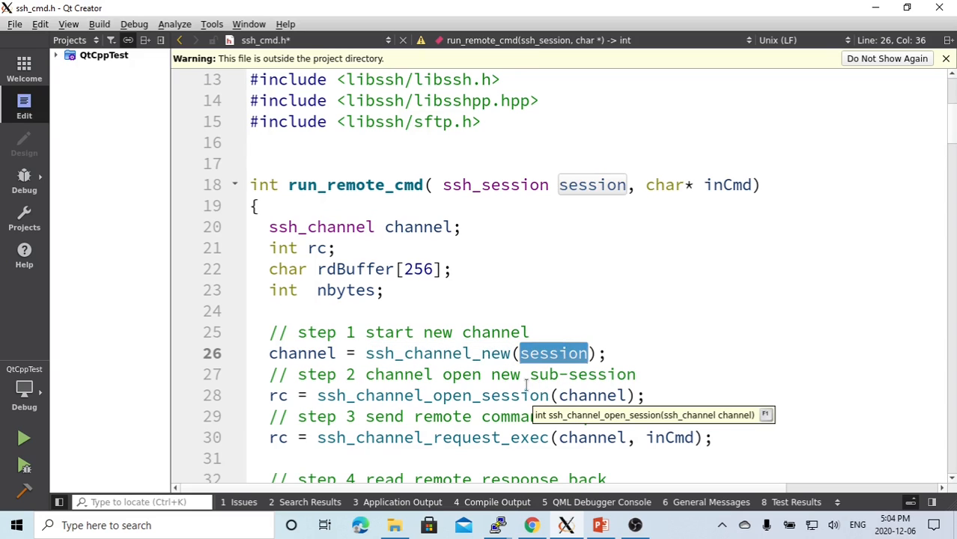
{"action": "scroll", "scroll_direction": "down", "scroll_amount": 3}
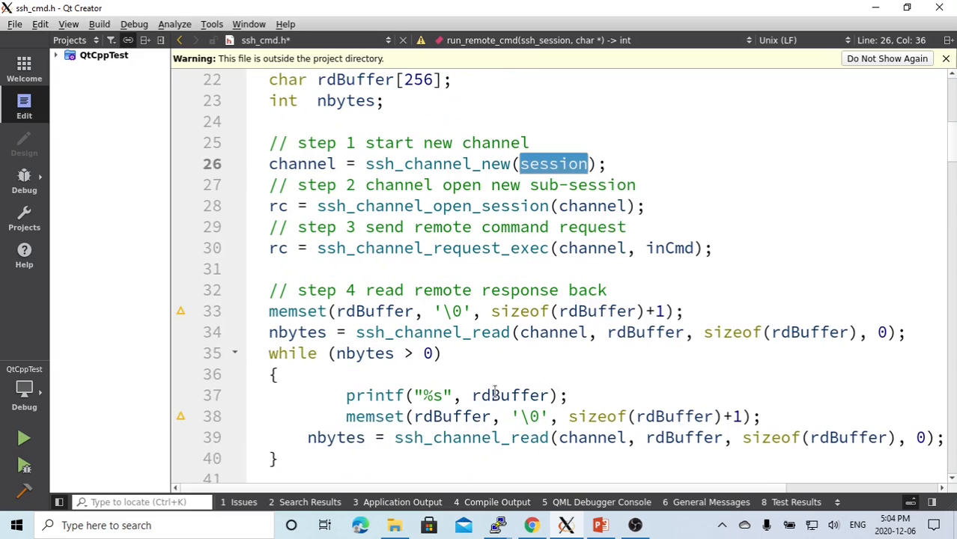
{"action": "double_click", "coordinate": [433, 206]}
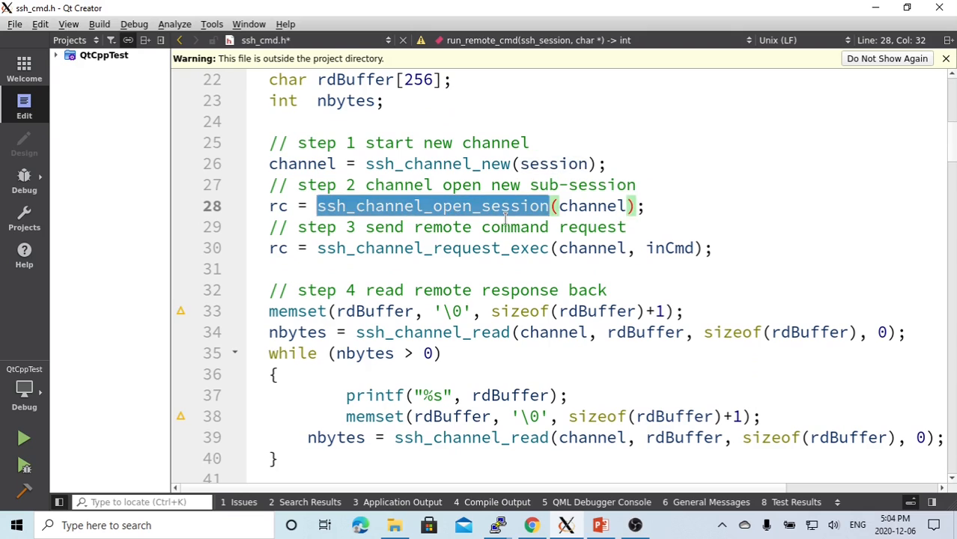
{"action": "mouse_move", "coordinate": [390, 206]}
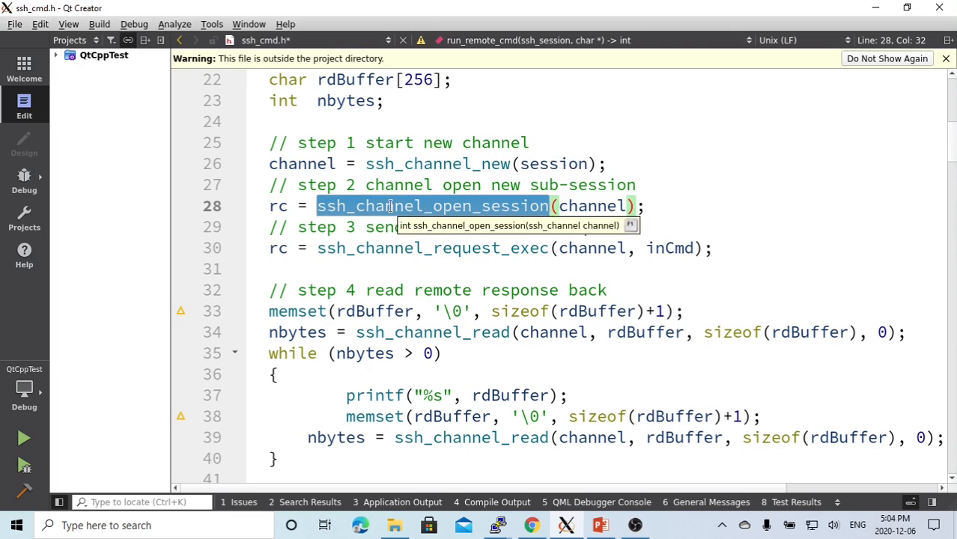
{"action": "mouse_move", "coordinate": [353, 206]}
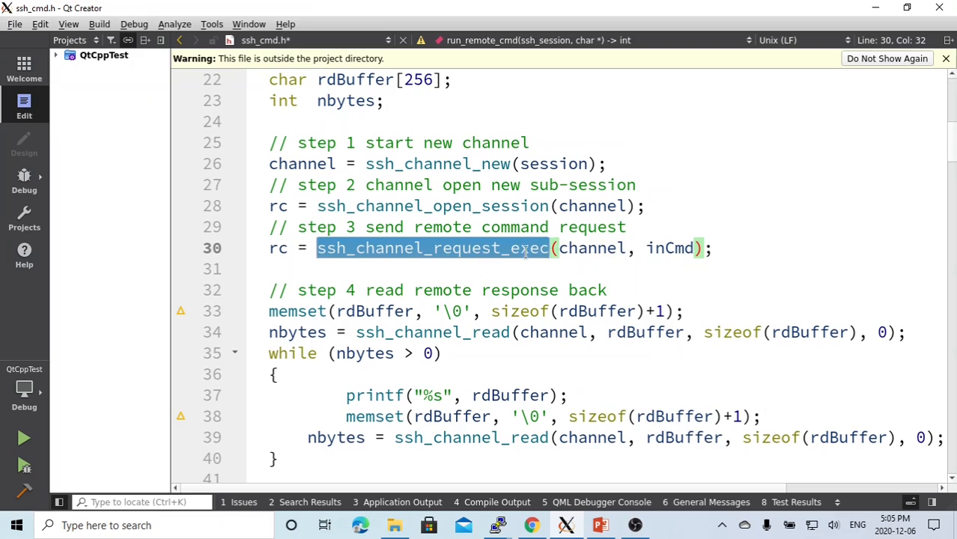
{"action": "mouse_move", "coordinate": [660, 248]}
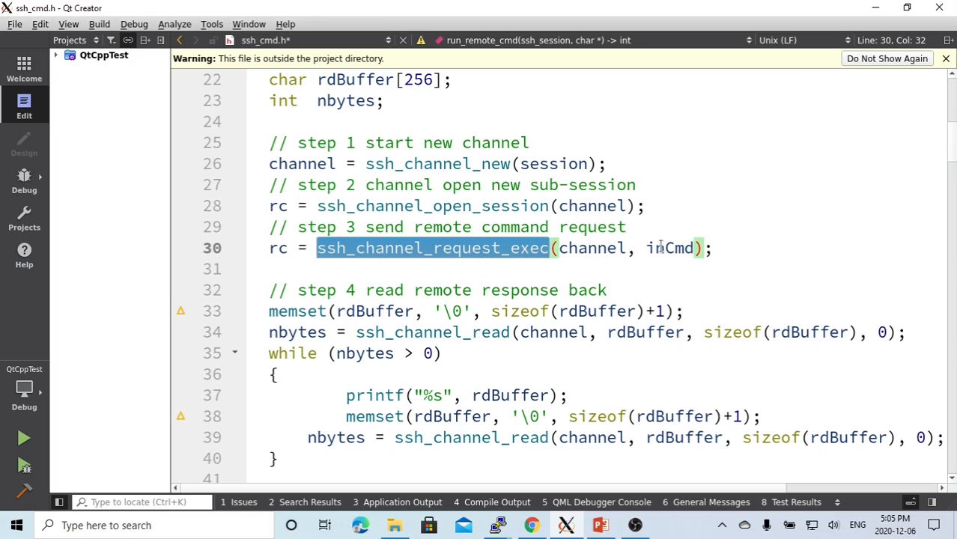
{"action": "double_click", "coordinate": [668, 248]}
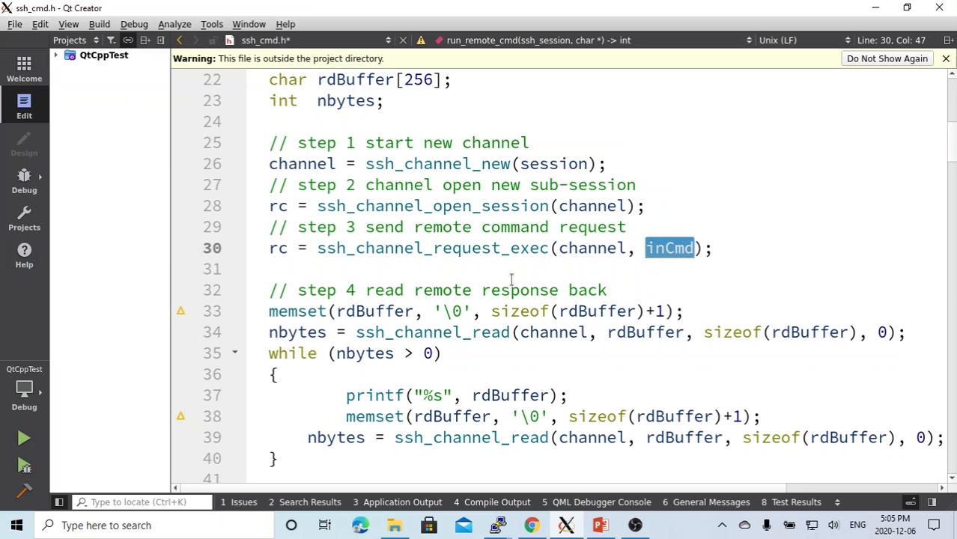
{"action": "scroll", "scroll_direction": "down", "scroll_amount": 3}
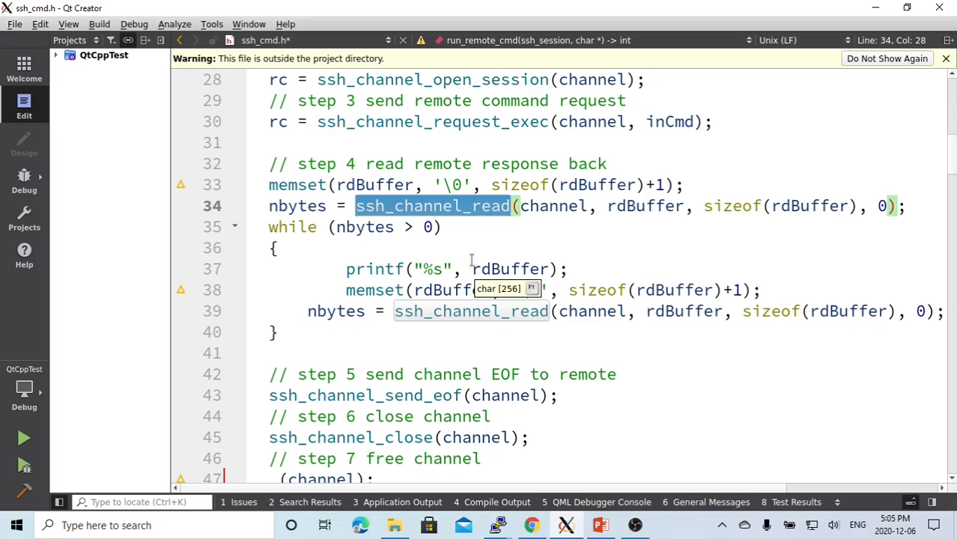
{"action": "mouse_move", "coordinate": [384, 343]}
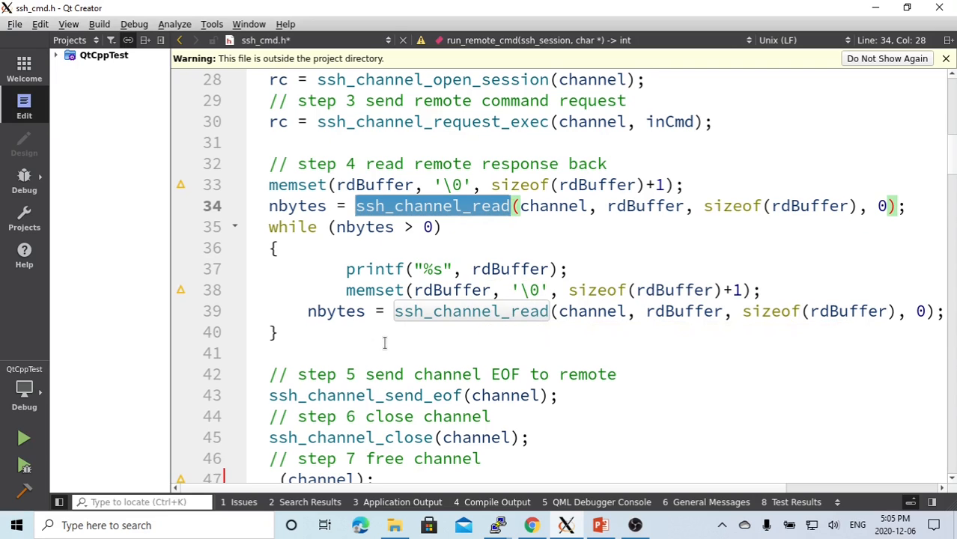
{"action": "scroll", "scroll_direction": "down", "scroll_amount": 3}
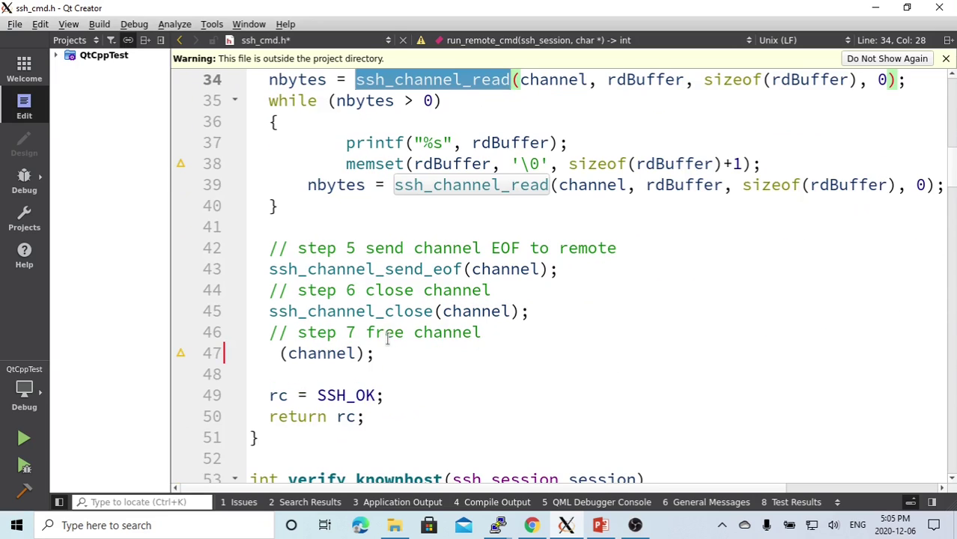
{"action": "double_click", "coordinate": [361, 269]}
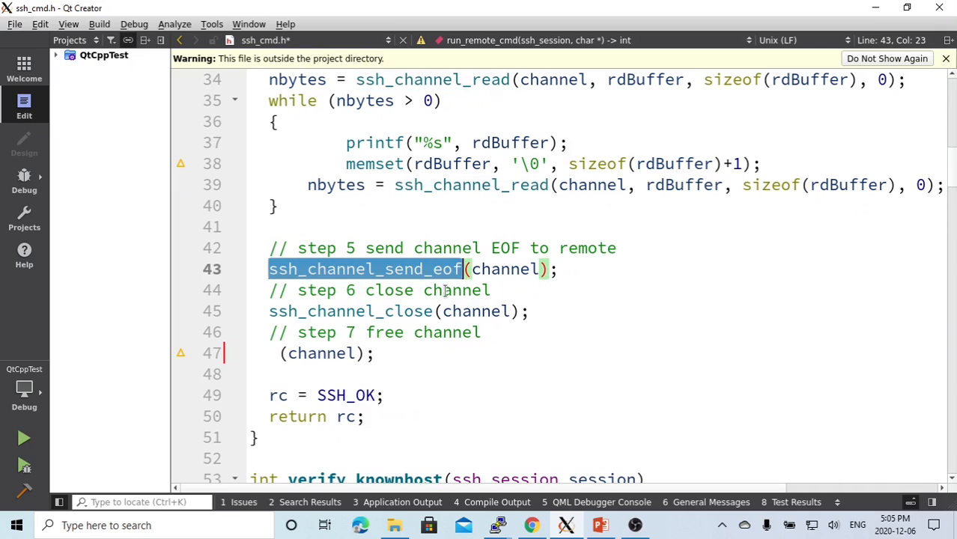
{"action": "mouse_move", "coordinate": [439, 294]}
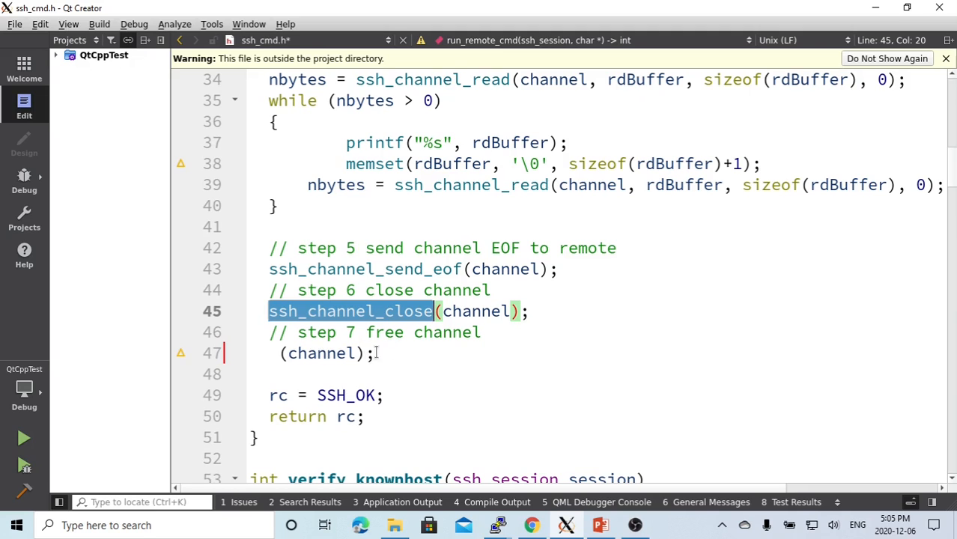
{"action": "scroll", "scroll_direction": "down", "scroll_amount": 3}
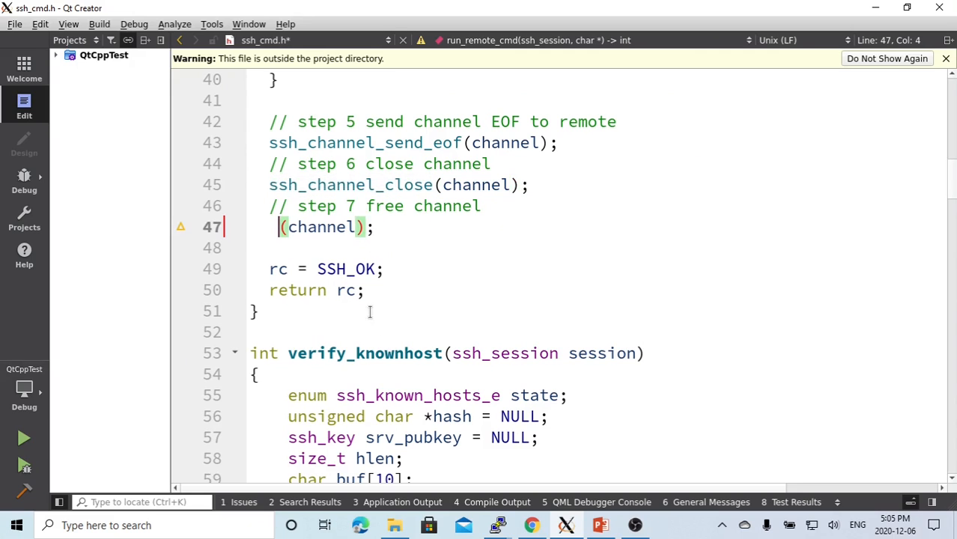
{"action": "scroll", "scroll_direction": "down", "scroll_amount": 3}
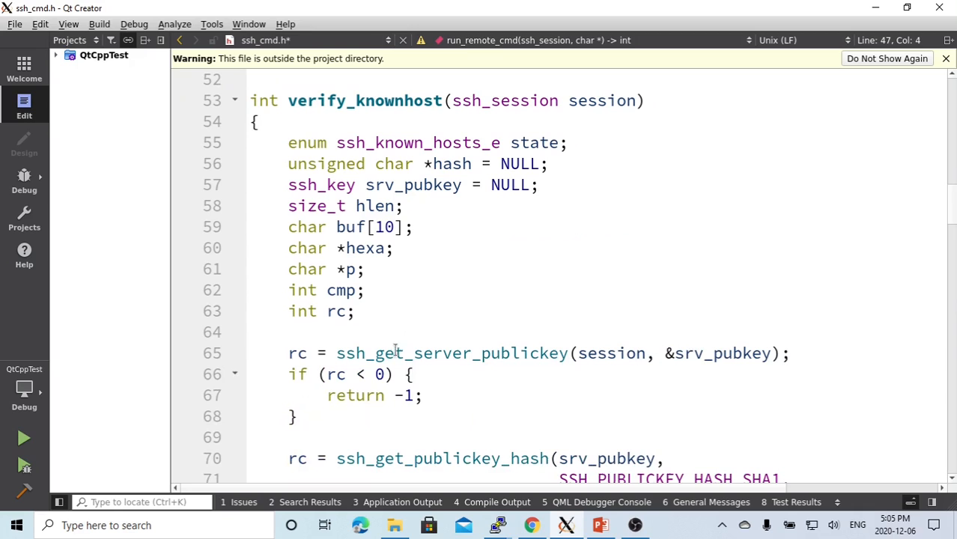
{"action": "mouse_move", "coordinate": [497, 525]}
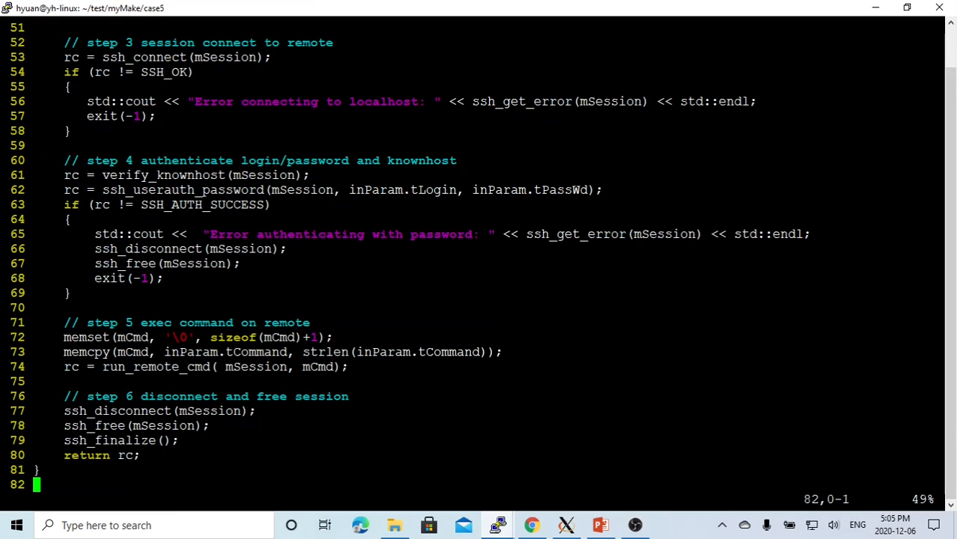
- Highlight the ssh_finalize call and scroll down into main
{"action": "double_click", "coordinate": [158, 367]}
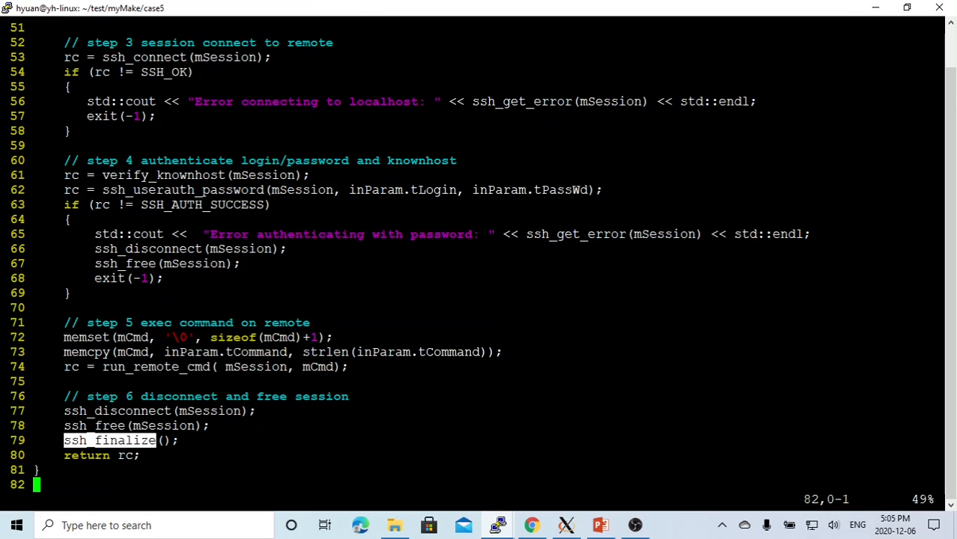
{"action": "scroll", "scroll_direction": "down", "scroll_amount": 3}
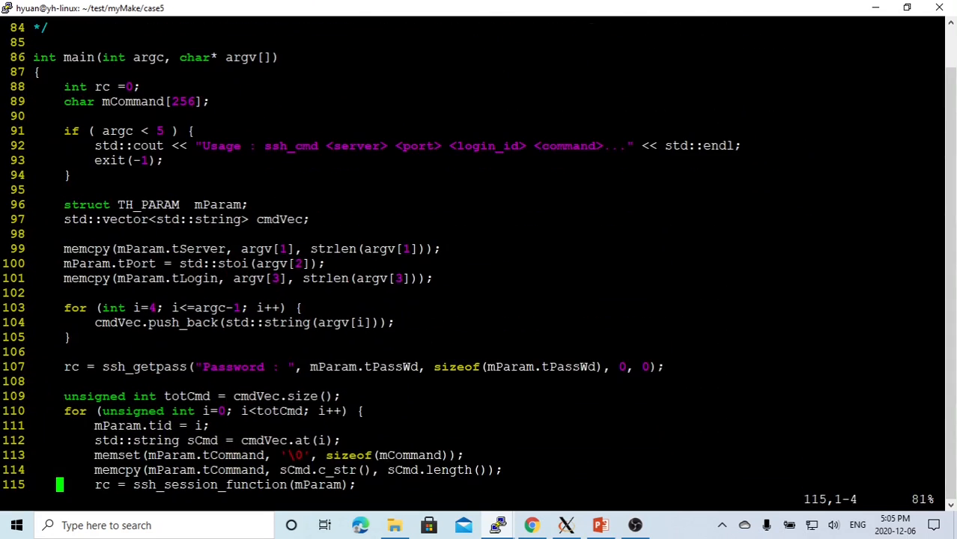
{"action": "double_click", "coordinate": [291, 146]}
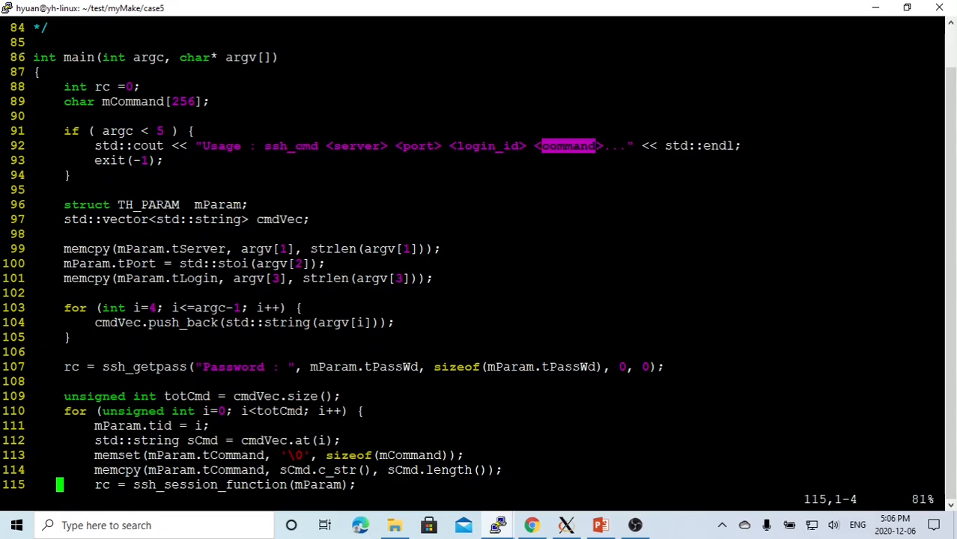
{"action": "double_click", "coordinate": [148, 205]}
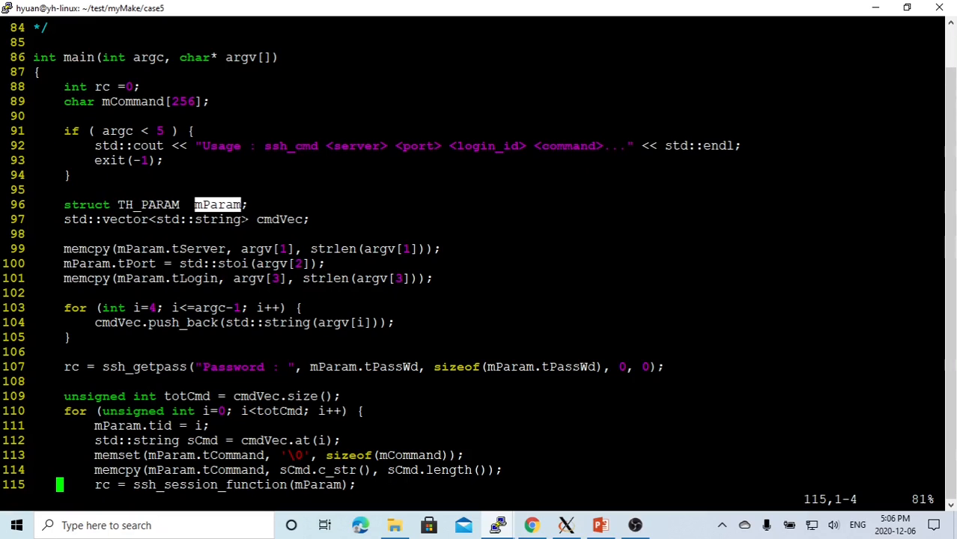
{"action": "double_click", "coordinate": [278, 218]}
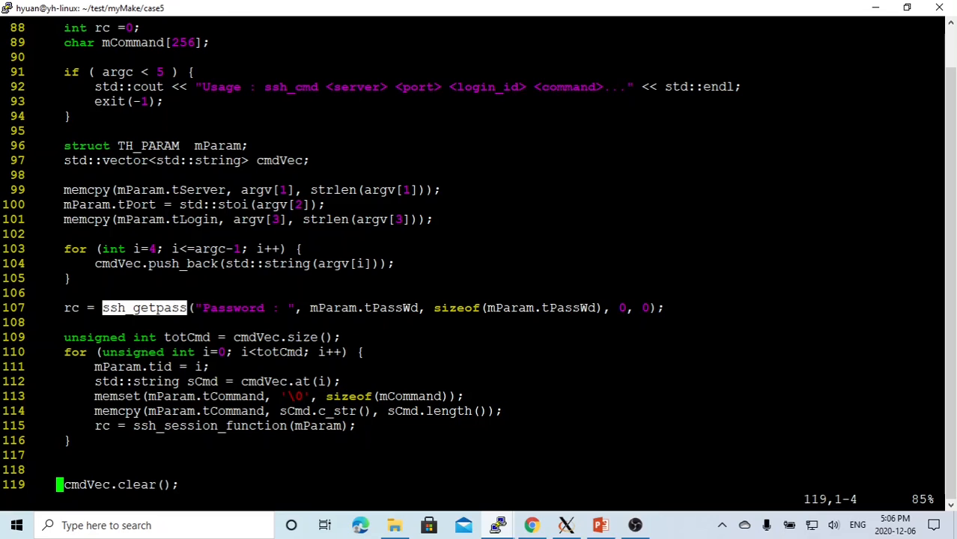
- Highlight mParam.tCommand and mParam in main's loop, then quit vim
{"action": "double_click", "coordinate": [186, 337]}
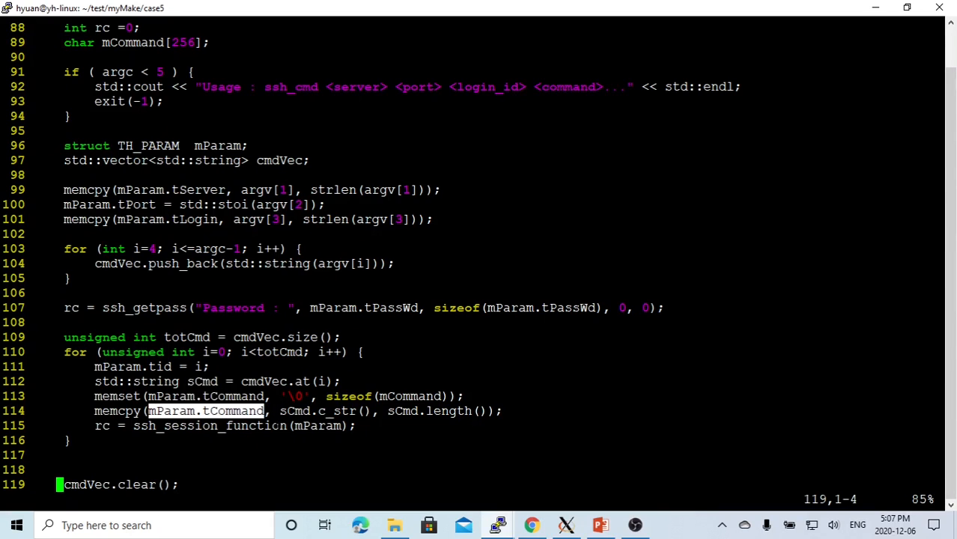
{"action": "double_click", "coordinate": [202, 425]}
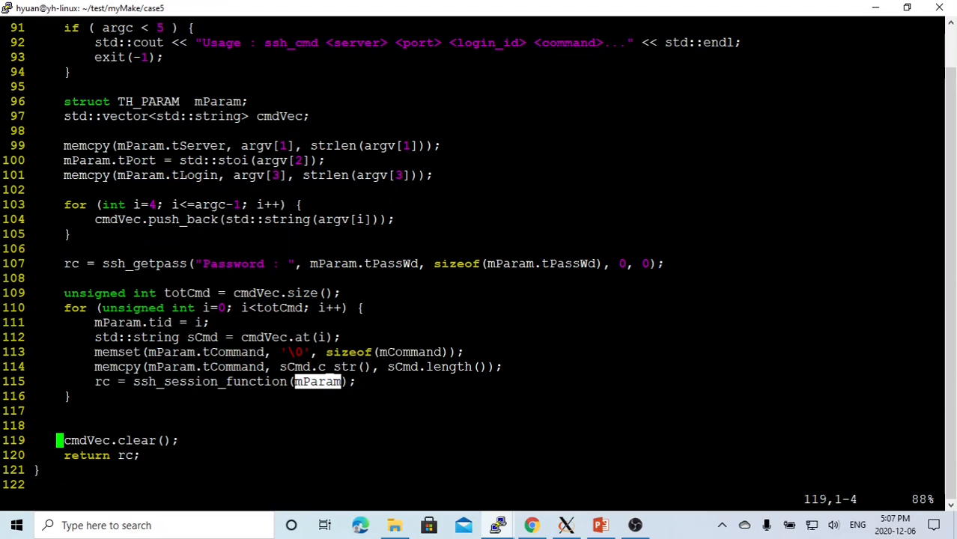
{"action": "key", "text": "Down"}
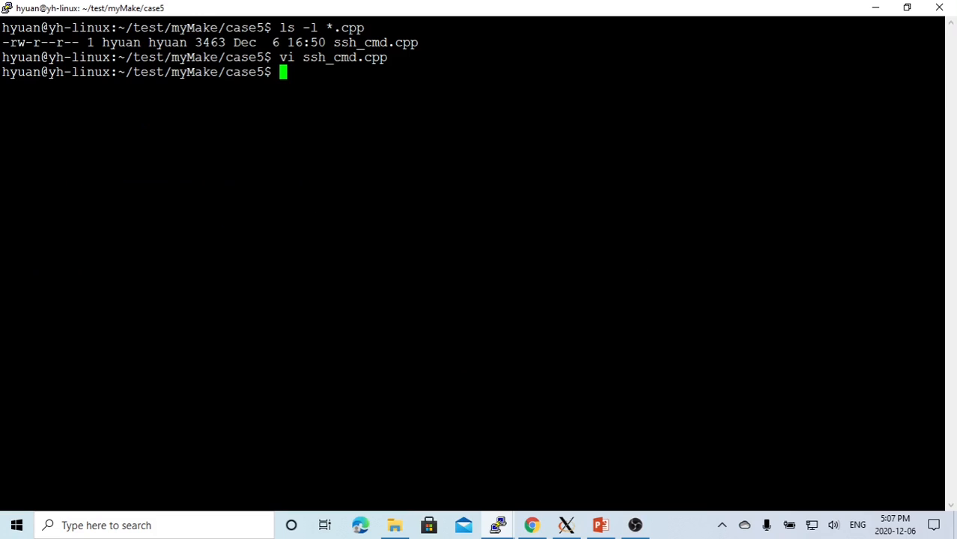
- Run make clean and make, copying ssh_cmd as the build target
{"action": "type", "text": "make clean"}
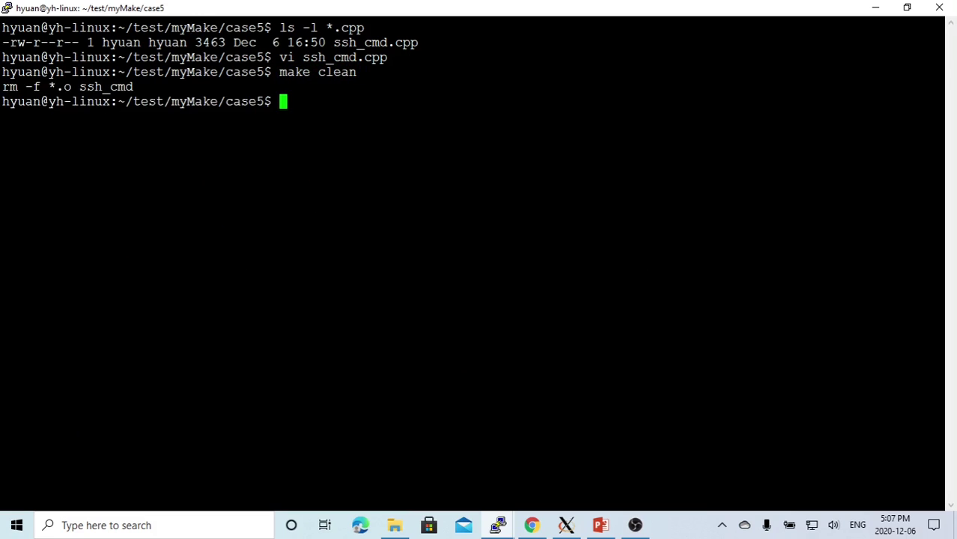
{"action": "type", "text": "make"}
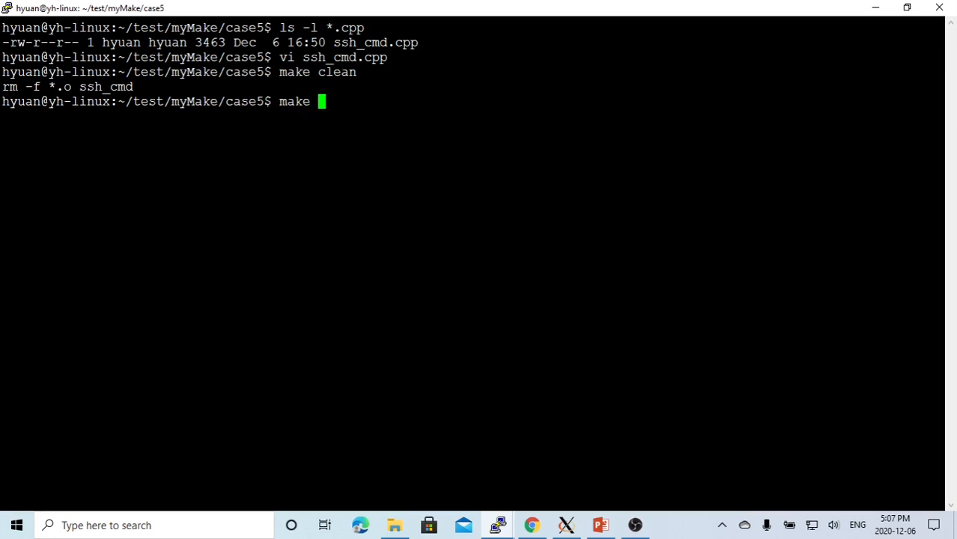
{"action": "double_click", "coordinate": [98, 90]}
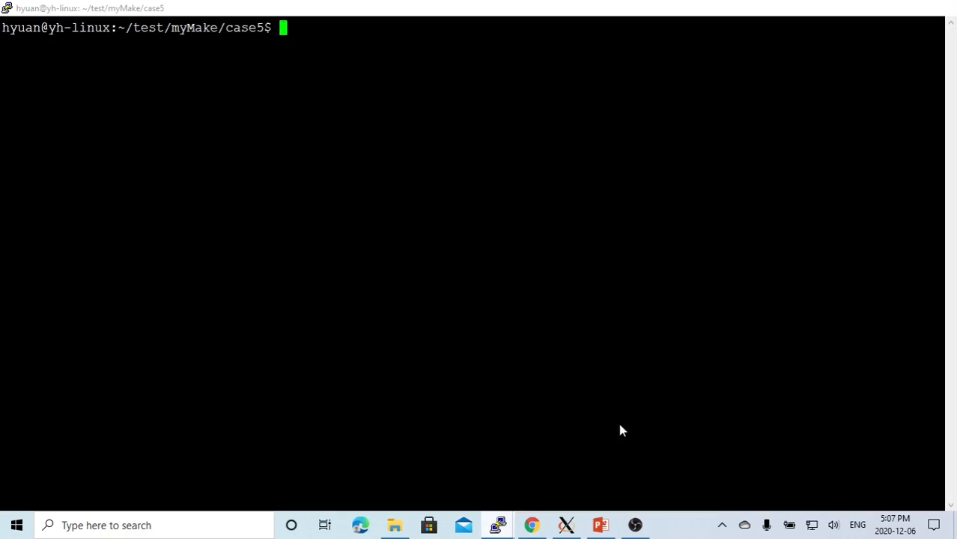
- Run ssh_cmd on 127.0.0.1:22 as hyuan with "ls -l *.txt", "who", "ls -l *.json"
{"action": "type", "text": "ssh_cmd 127.0.0.1 22 hyuan \"ls -l *.txt\" \"who\" \"ls -l *.json\""}
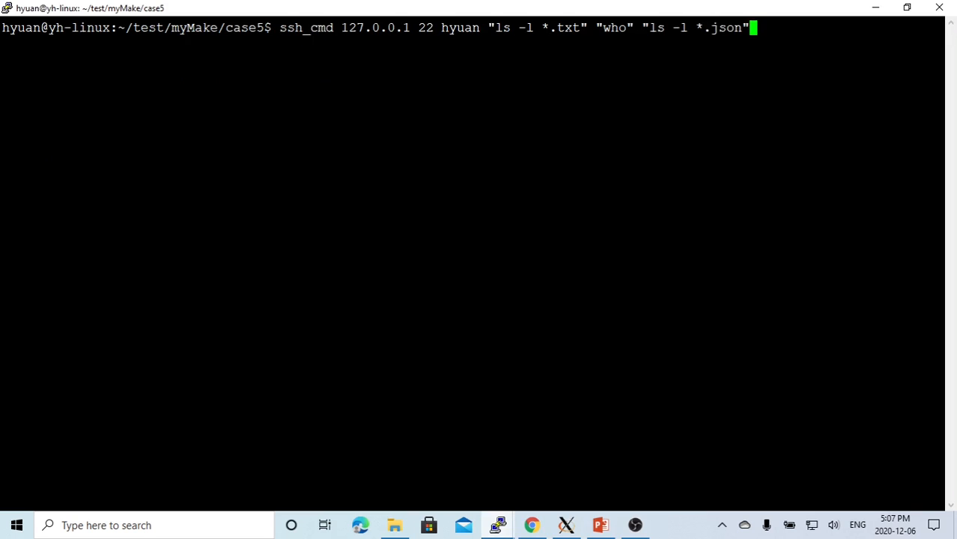
{"action": "mouse_move", "coordinate": [284, 12]}
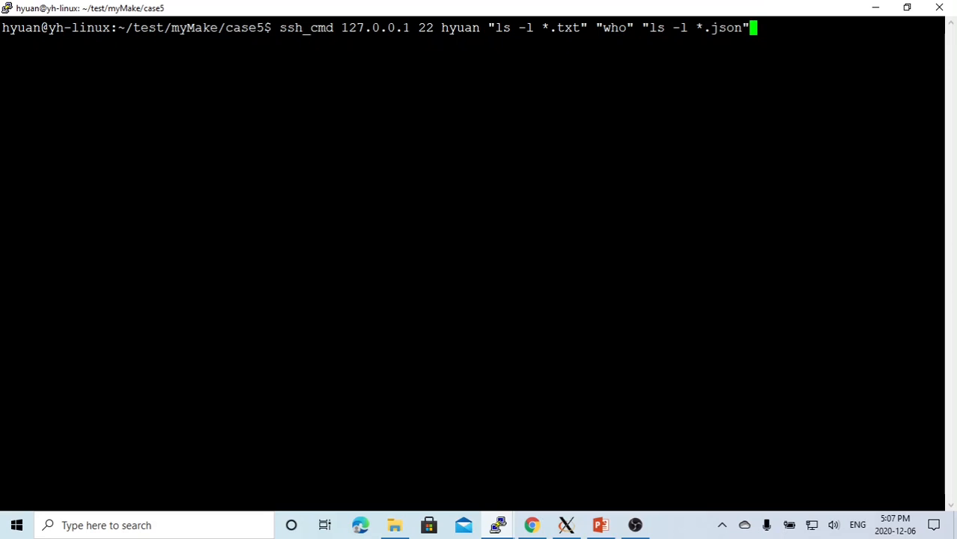
{"action": "double_click", "coordinate": [376, 30]}
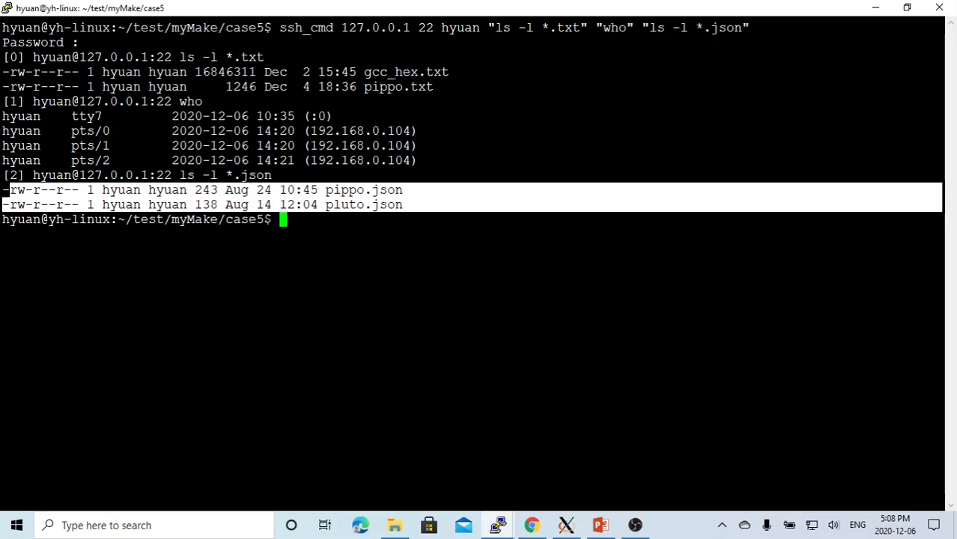
{"action": "mouse_move", "coordinate": [498, 525]}
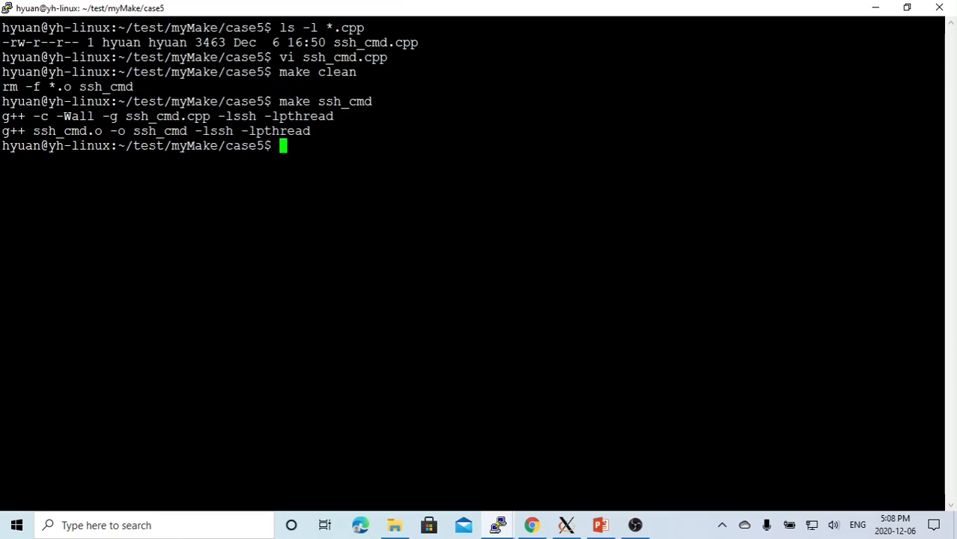
- Reopen ssh_cmd.cpp in vi, copying the file name from the earlier listing
{"action": "type", "text": "vi"}
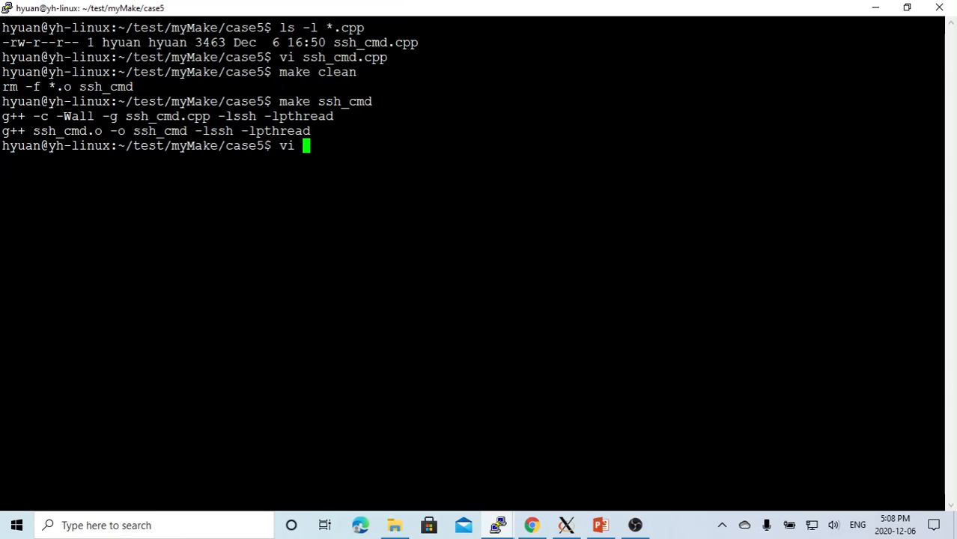
{"action": "double_click", "coordinate": [376, 42]}
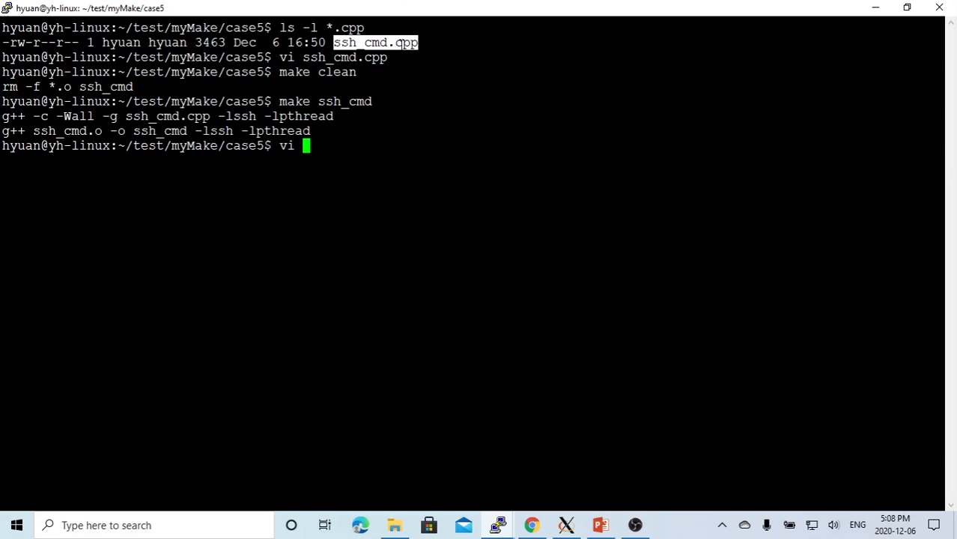
{"action": "type", "text": "ssh_cmd.cpp"}
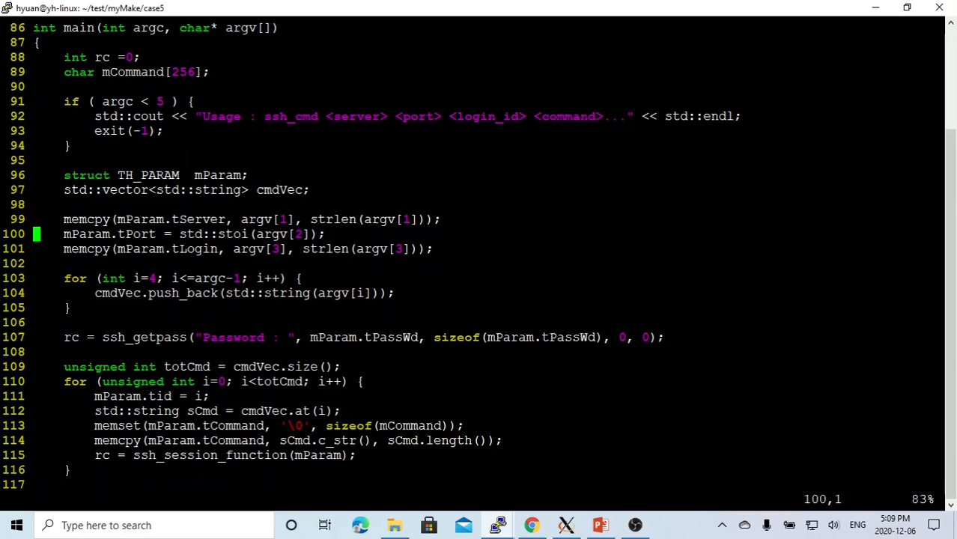
- Copy the std::future<int> mTH[totCmd]; line from the comment block to below the totCmd line
{"action": "double_click", "coordinate": [172, 219]}
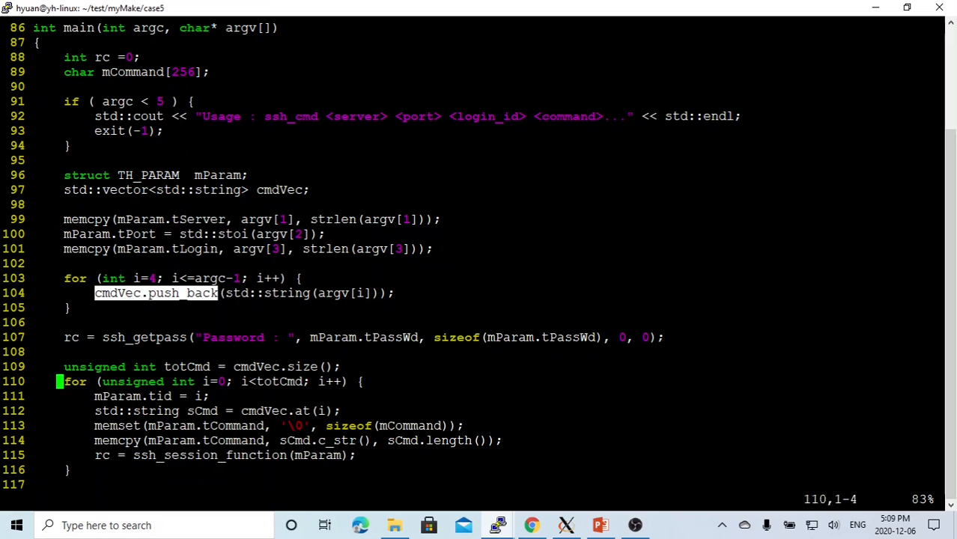
{"action": "scroll", "scroll_direction": "down", "scroll_amount": 3}
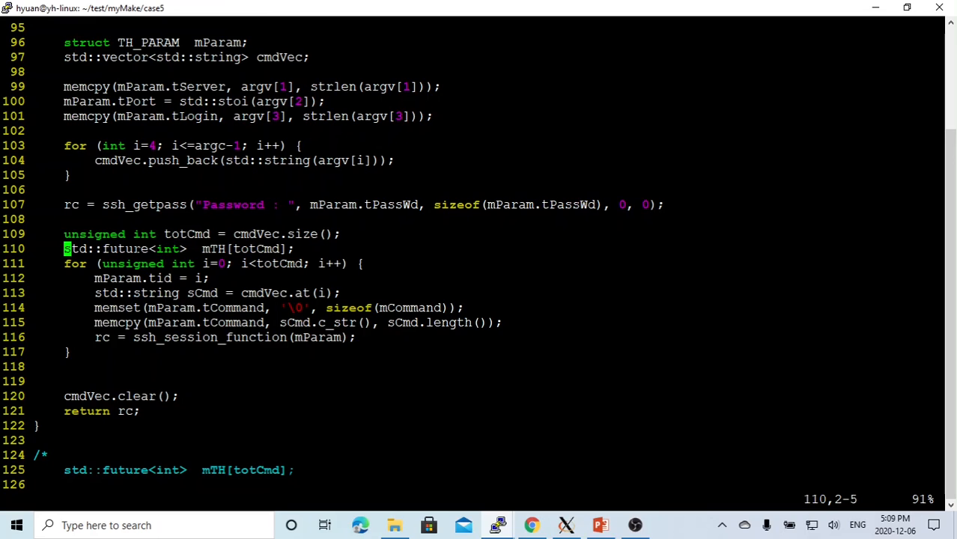
- Replace the direct ssh_session_function call with mTH[i] = std::async(ssh_session_function, mParam), then save and quit vim
{"action": "double_click", "coordinate": [167, 249]}
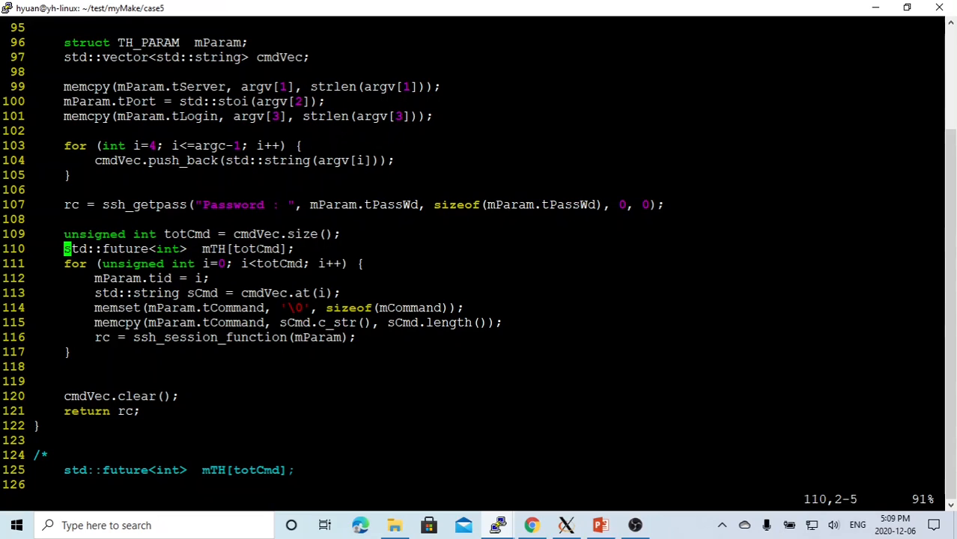
{"action": "double_click", "coordinate": [258, 249]}
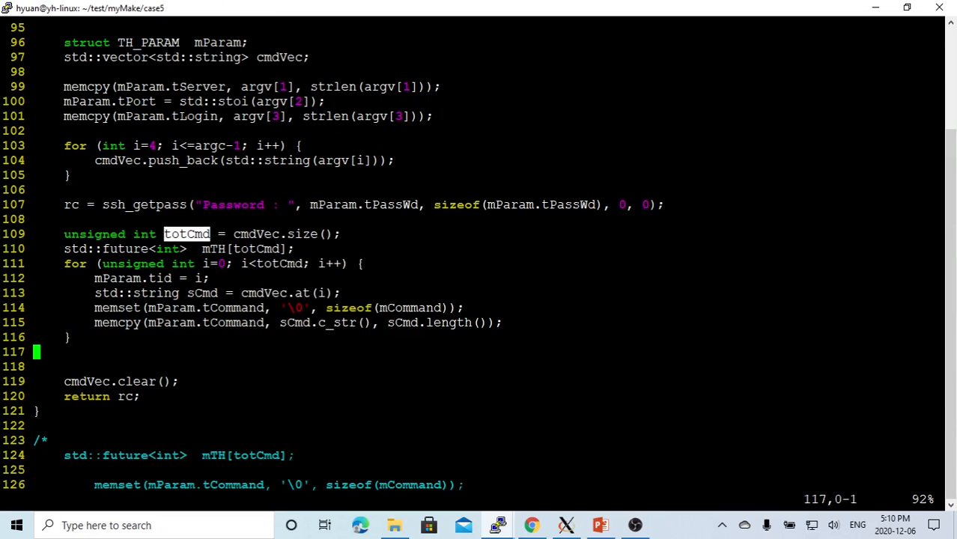
{"action": "scroll", "scroll_direction": "down", "scroll_amount": 3}
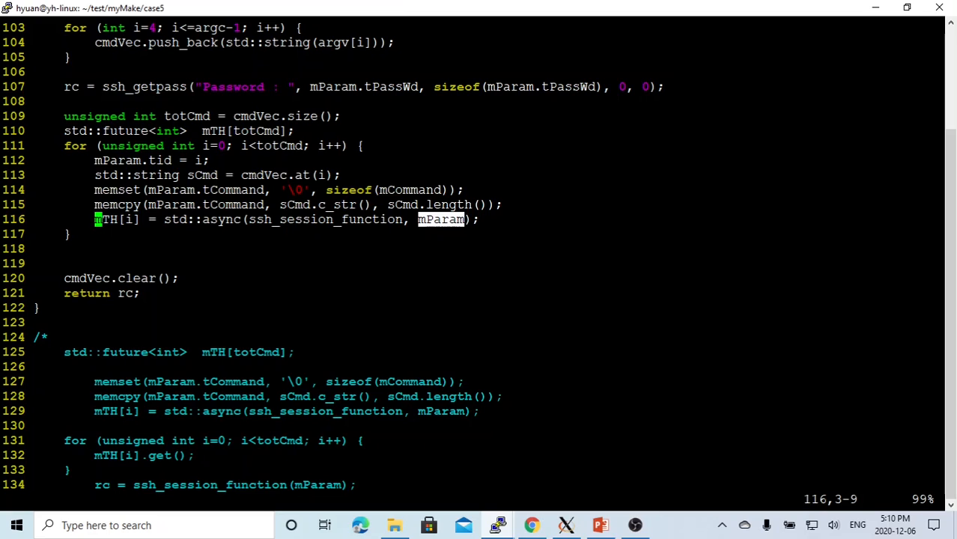
{"action": "scroll", "scroll_direction": "down", "scroll_amount": 3}
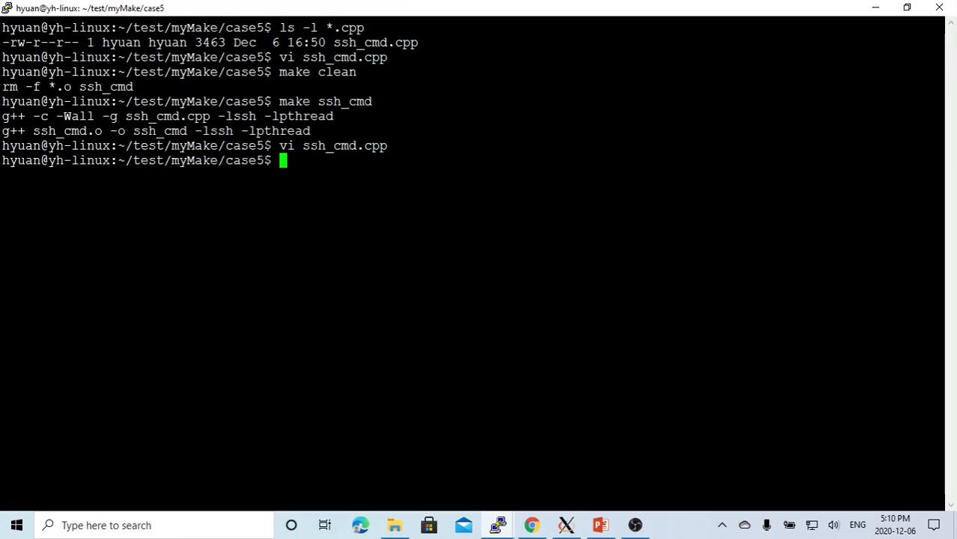
- Rebuild with make clean and make ssh_cmd, rerun it, then switch to PowerPoint's closing slide
{"action": "type", "text": "make clean"}
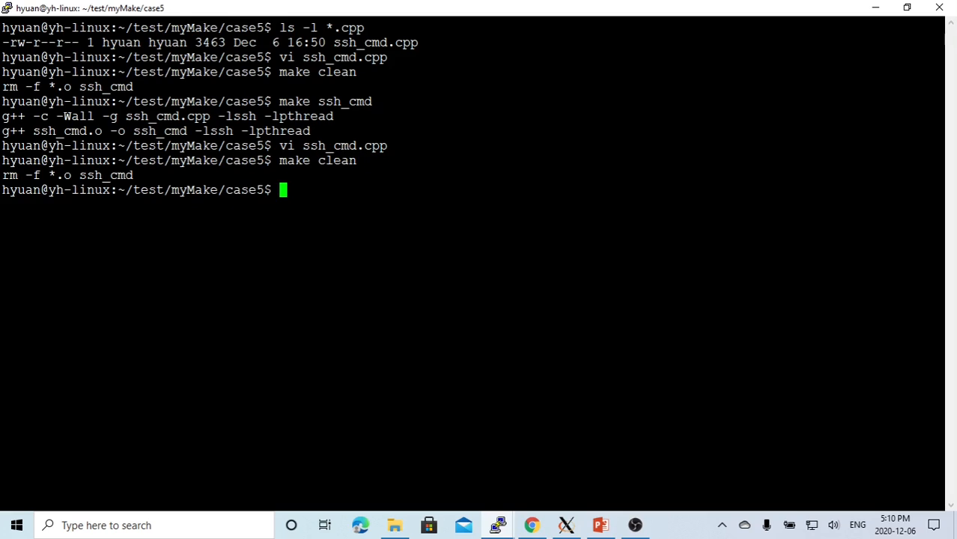
{"action": "type", "text": "make ssh_cmd"}
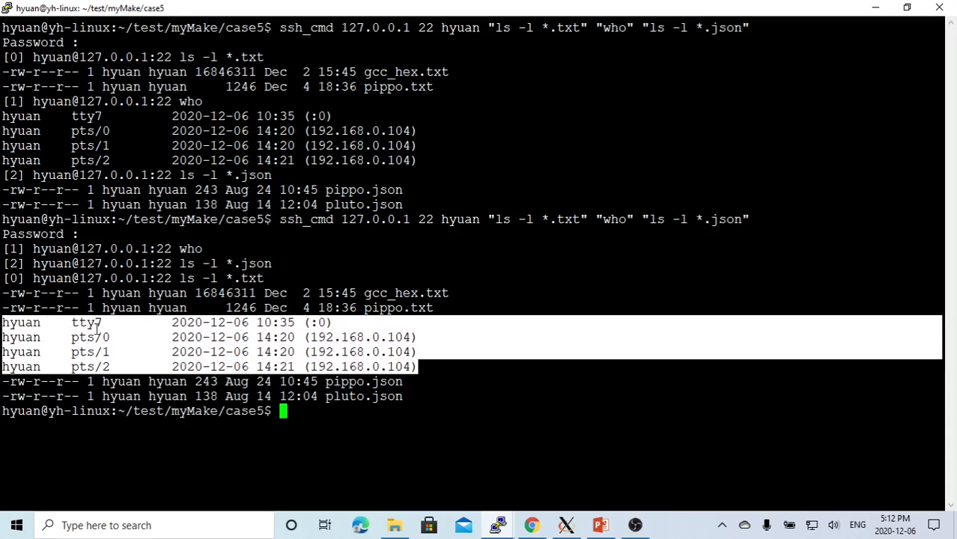
{"action": "mouse_move", "coordinate": [338, 337]}
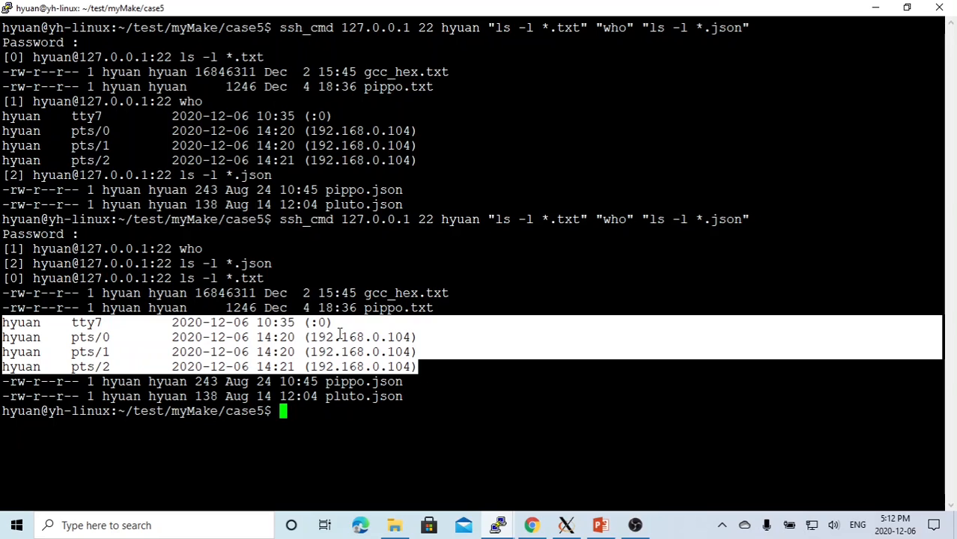
{"action": "mouse_move", "coordinate": [360, 324]}
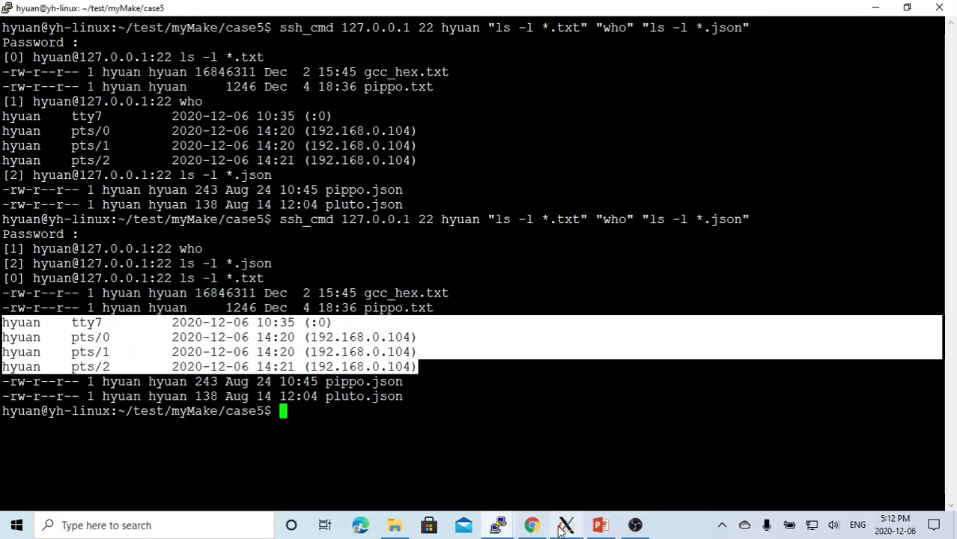
{"action": "left_click", "coordinate": [599, 524]}
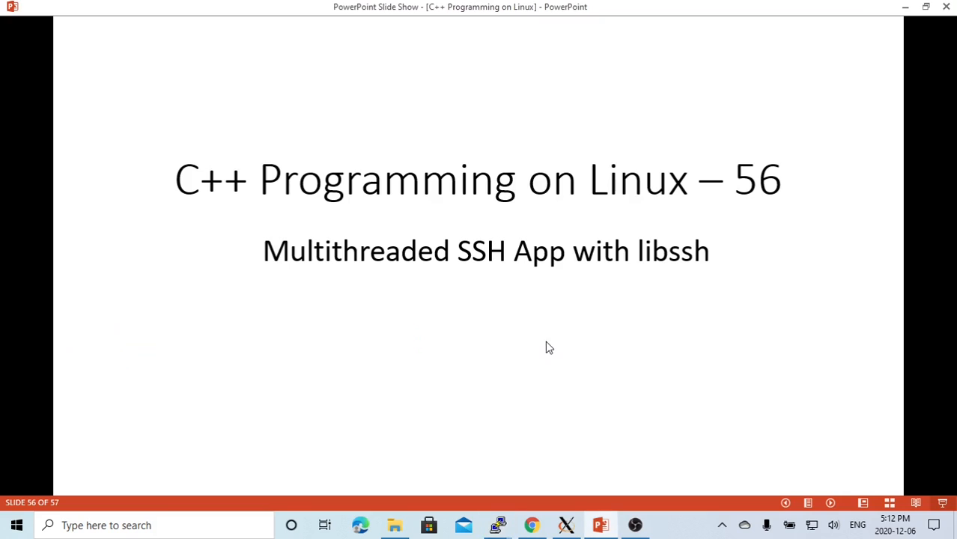